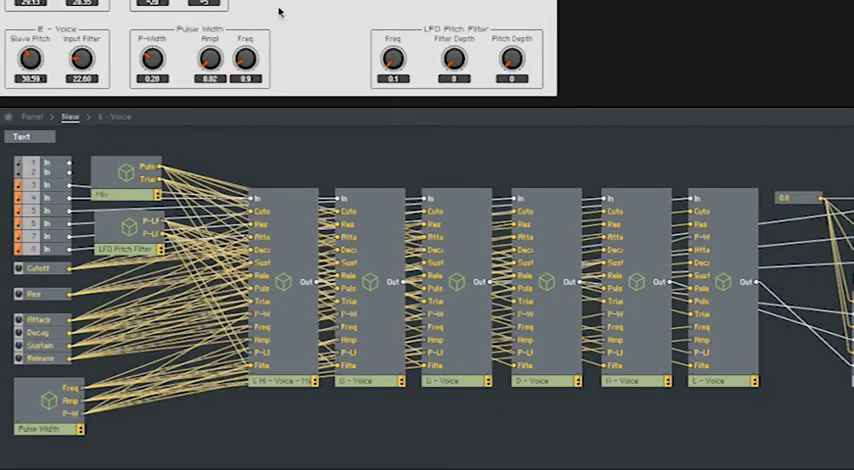
mouse_move(330, 237)
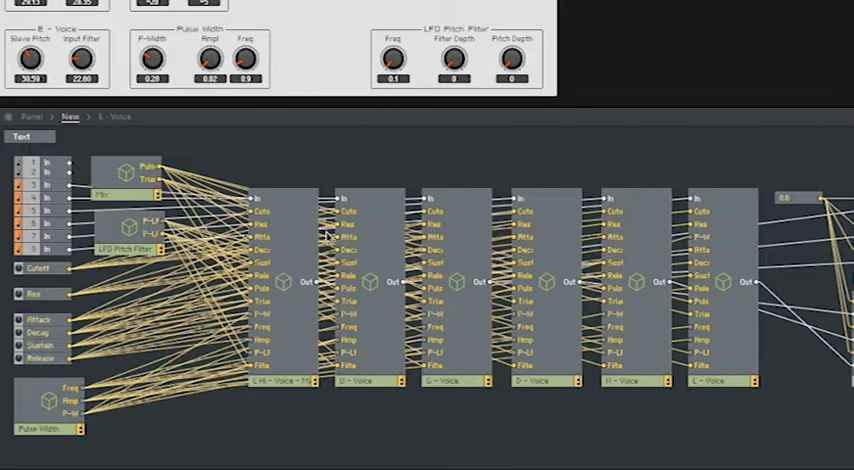
Highlight the G - Voice macro's wiring, then enlarge the synth panel view.
left_click(440, 381)
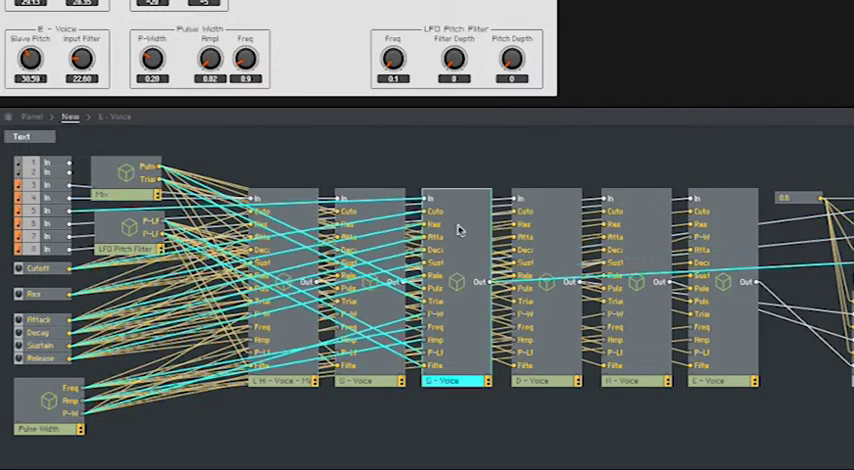
left_click(715, 381)
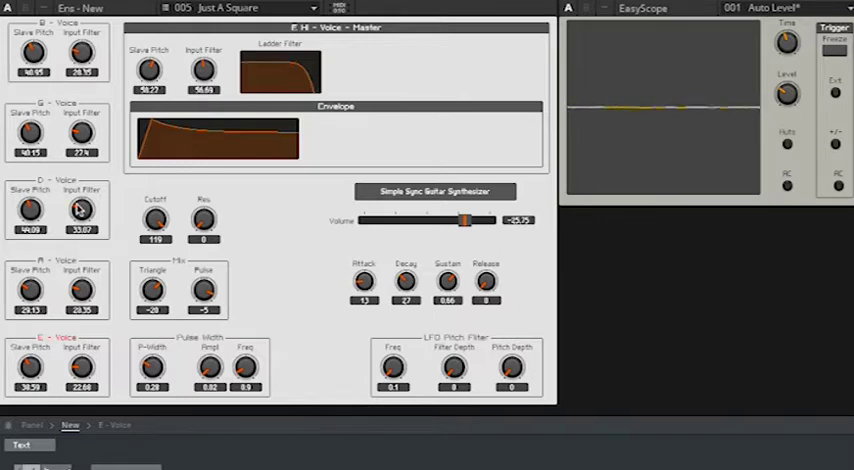
mouse_move(168, 237)
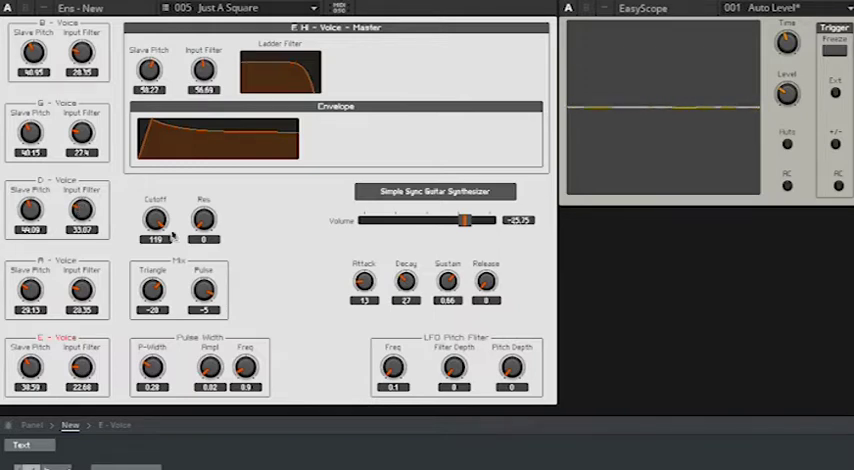
Load the Slow Filter Mod, Square Wave Mod, then Extreme Modulation snapshots.
left_click(250, 9)
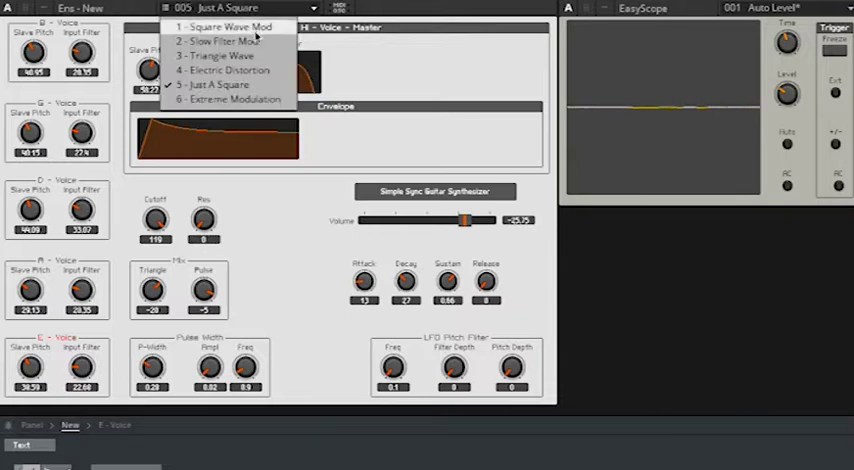
left_click(218, 42)
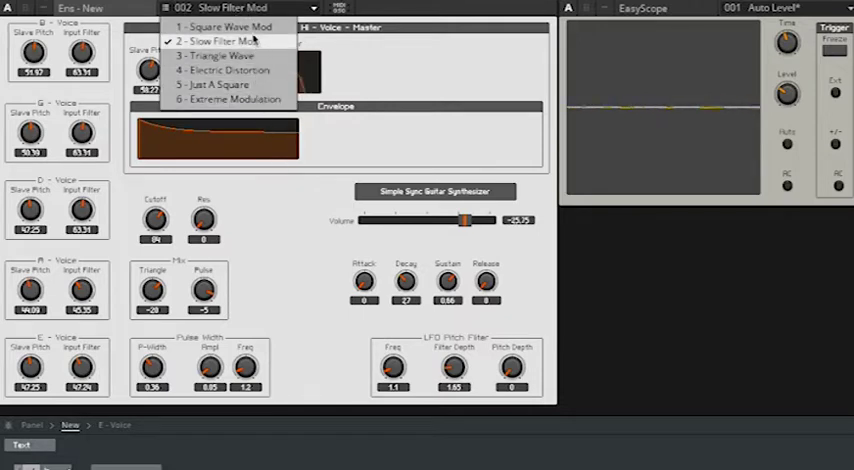
left_click(227, 26)
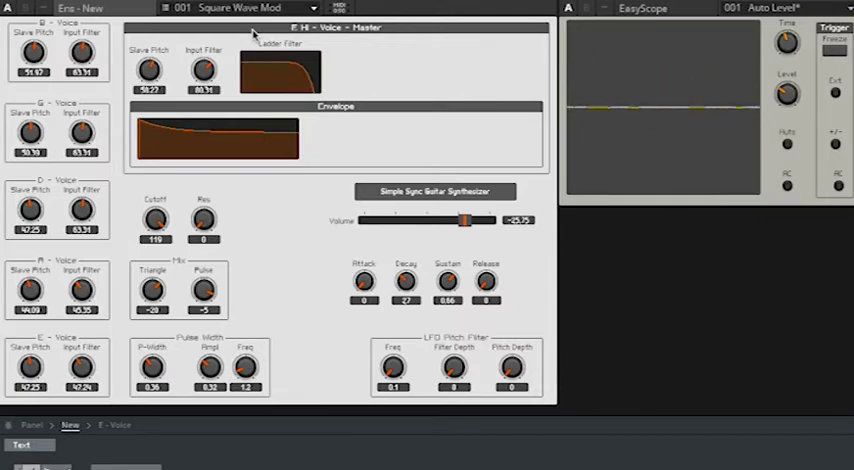
left_click(245, 8)
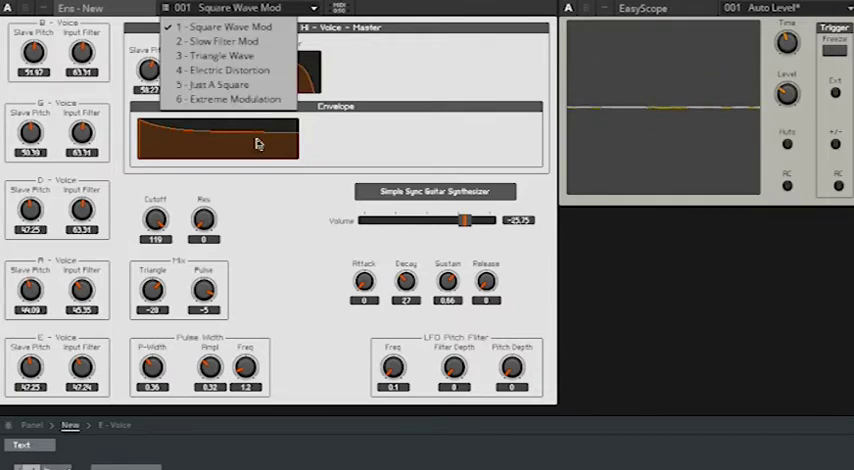
left_click(230, 99)
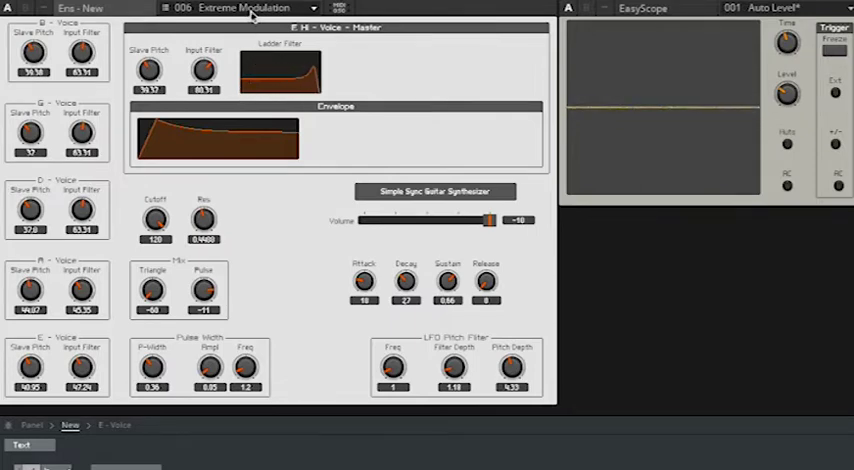
left_click(245, 7)
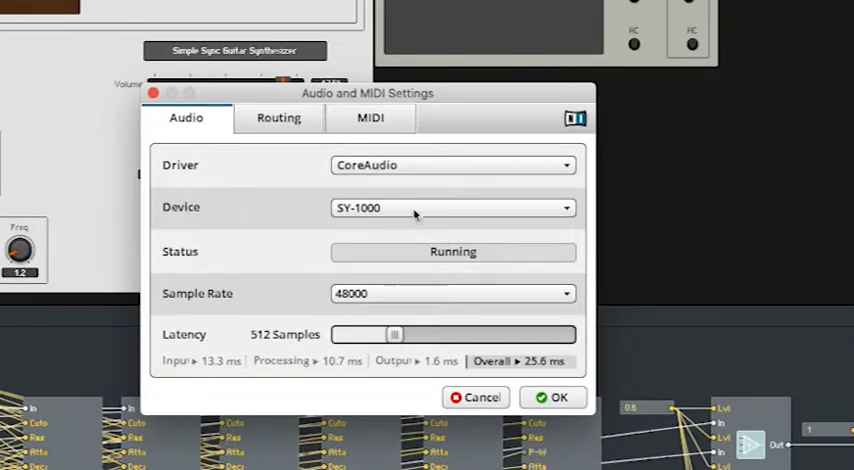
Keep SY-1000 as device, review input and output routing, then cancel the dialog.
left_click(452, 208)
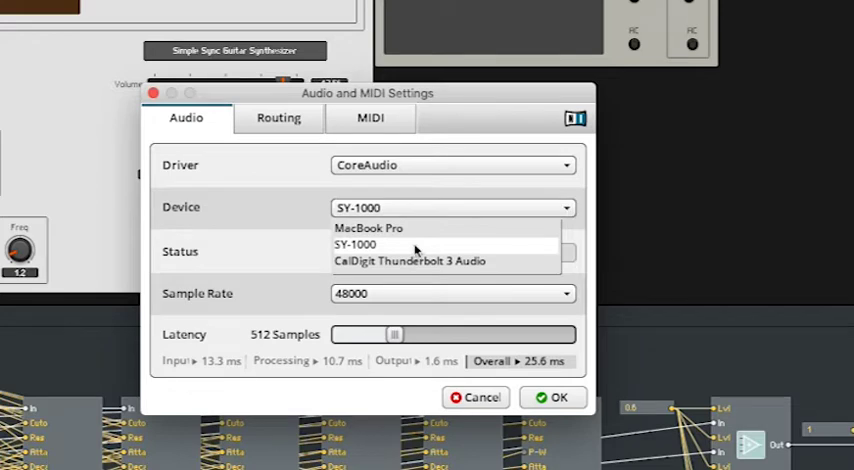
left_click(356, 245)
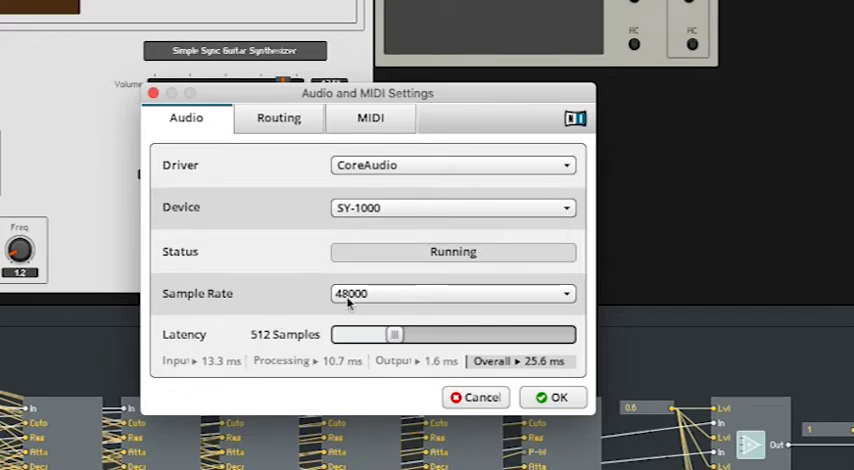
mouse_move(363, 302)
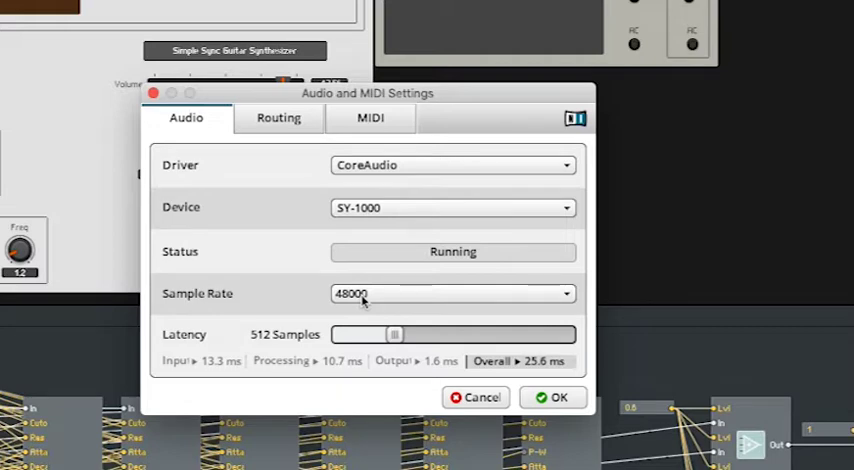
left_click(278, 118)
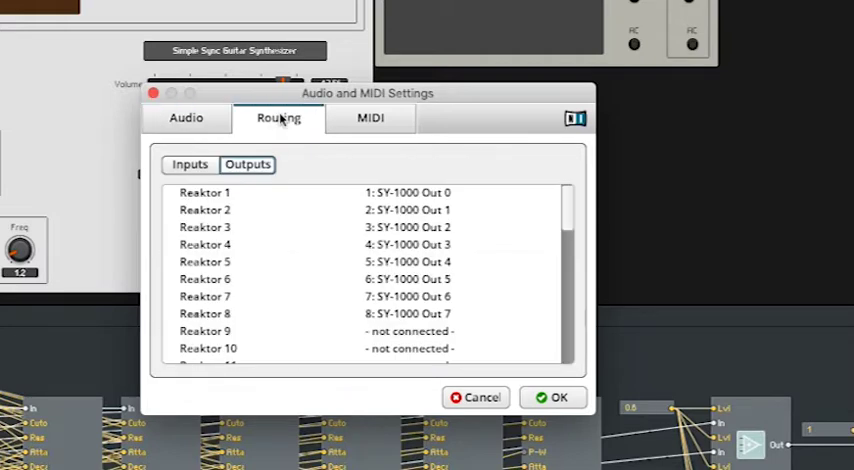
left_click(190, 164)
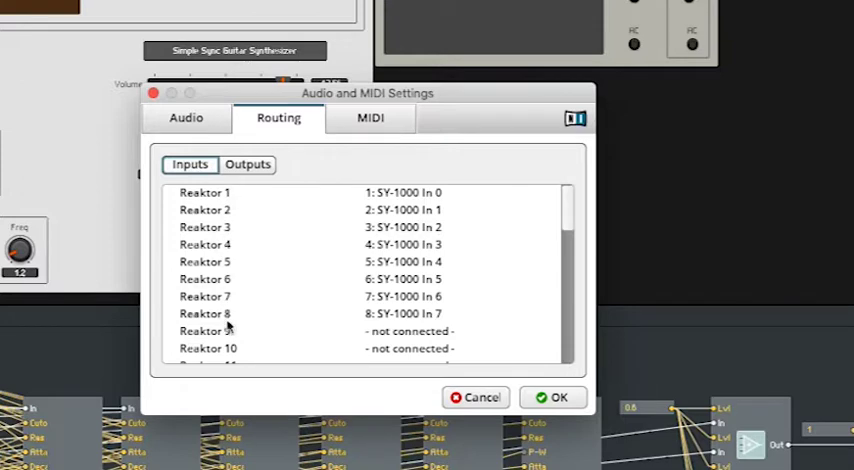
mouse_move(240, 164)
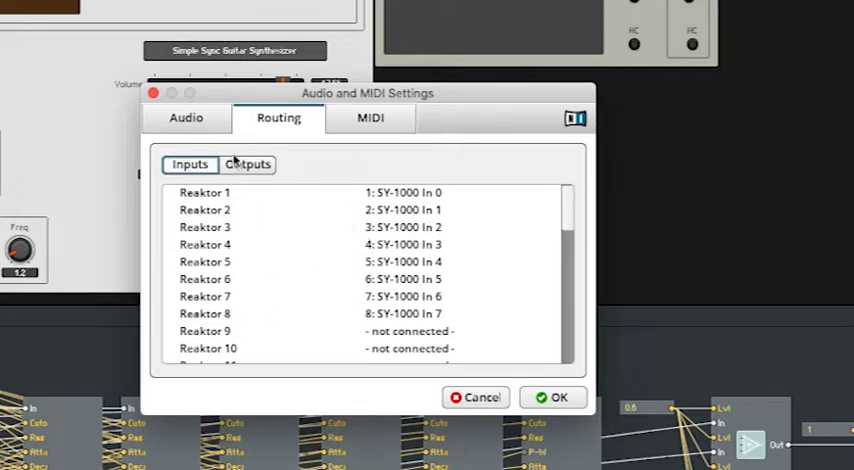
left_click(247, 164)
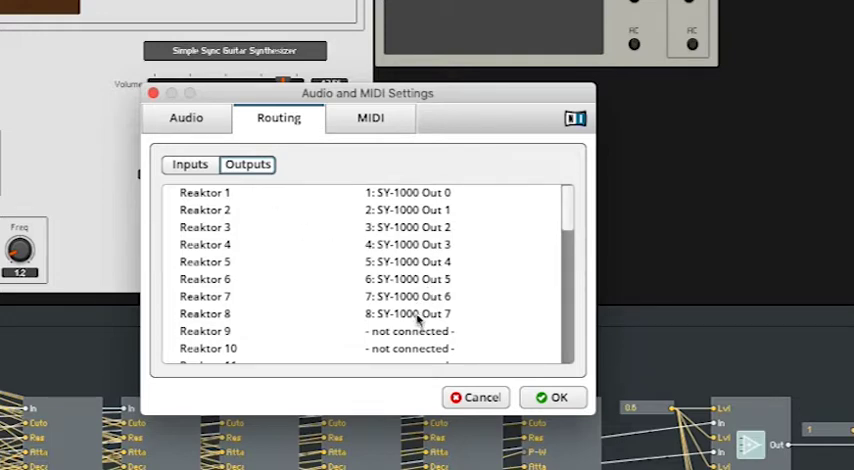
mouse_move(438, 209)
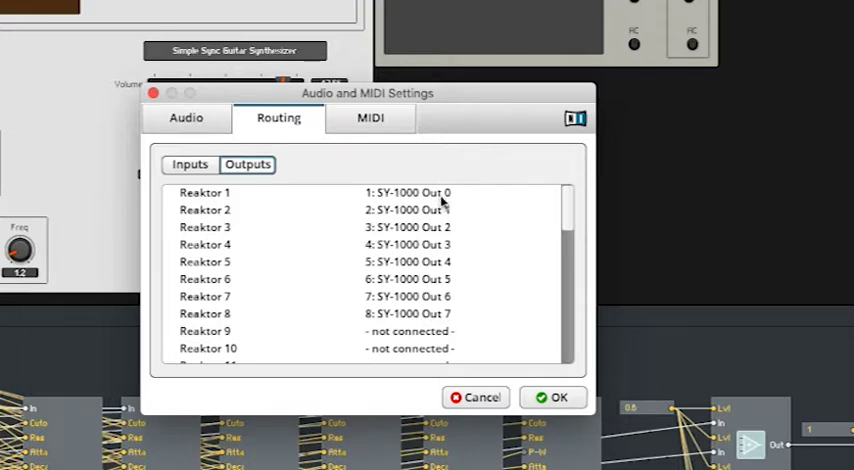
mouse_move(462, 322)
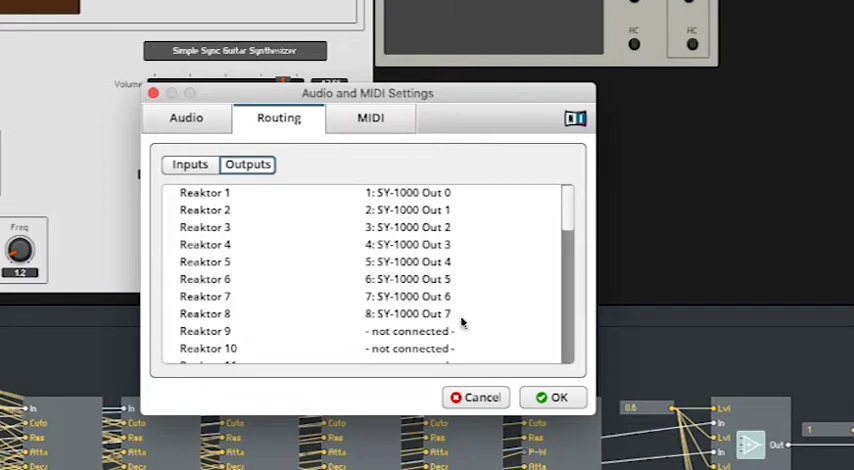
mouse_move(207, 227)
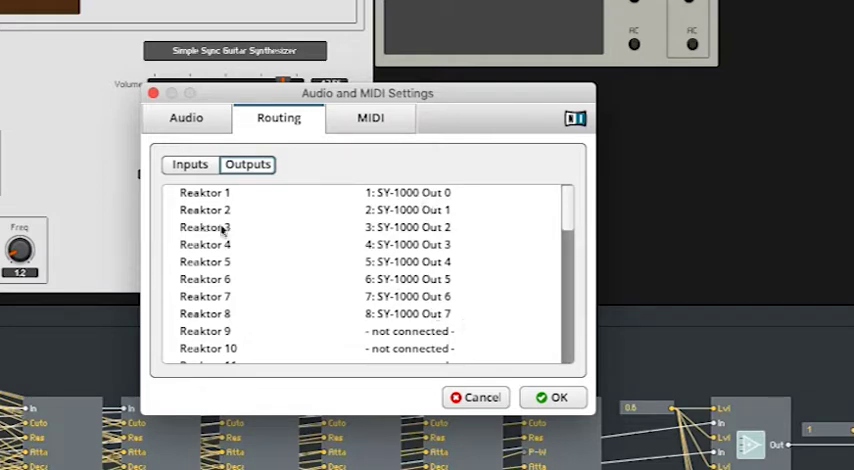
mouse_move(410, 332)
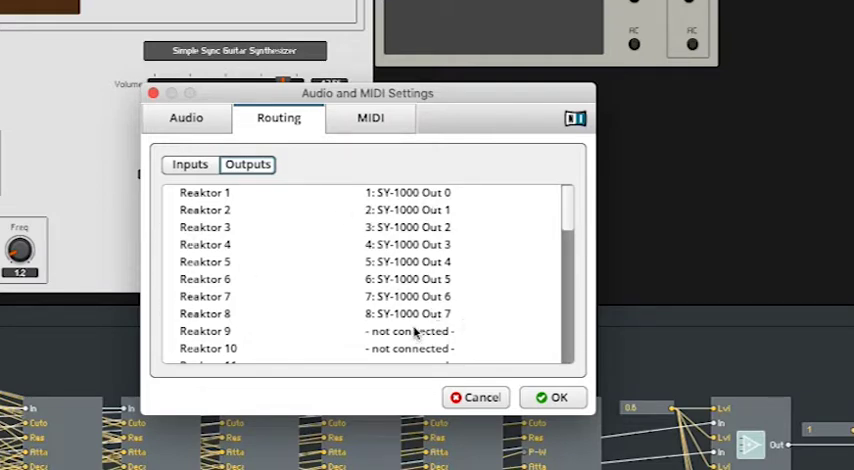
mouse_move(217, 198)
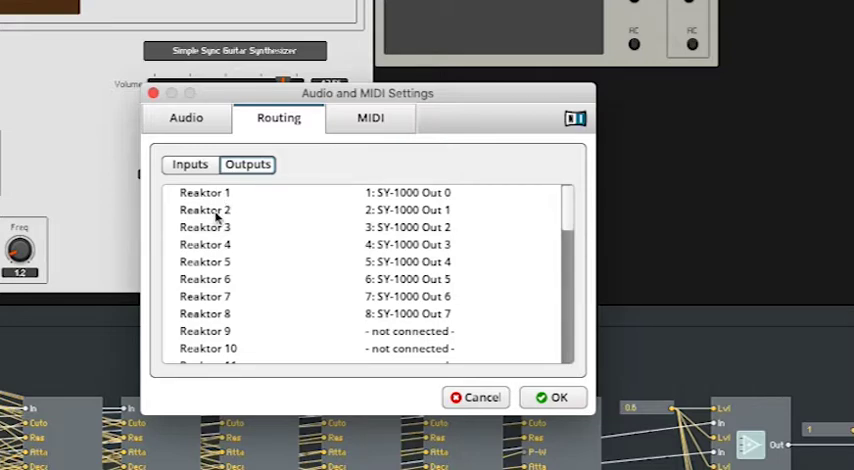
mouse_move(212, 230)
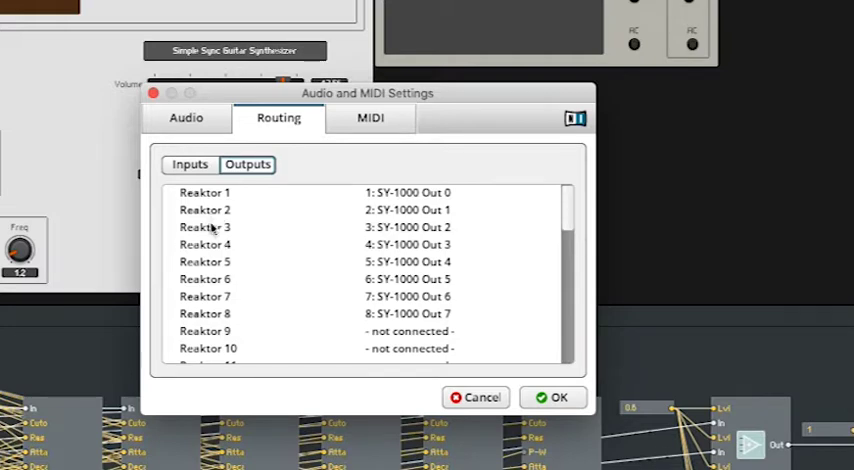
mouse_move(213, 318)
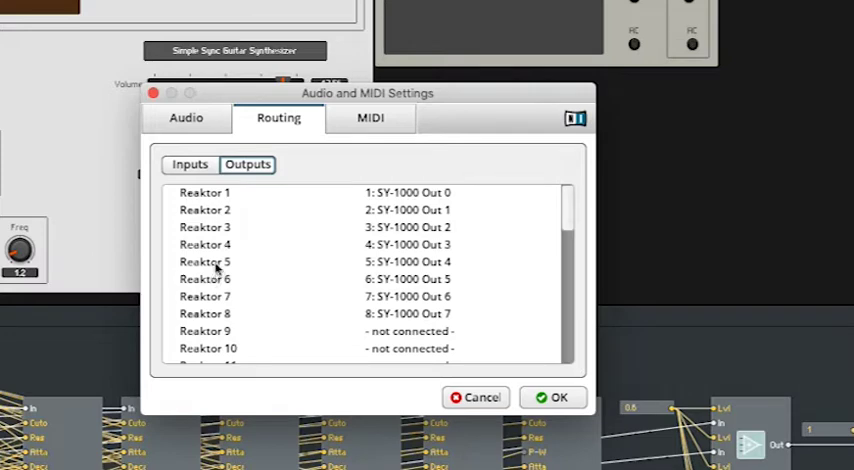
mouse_move(210, 232)
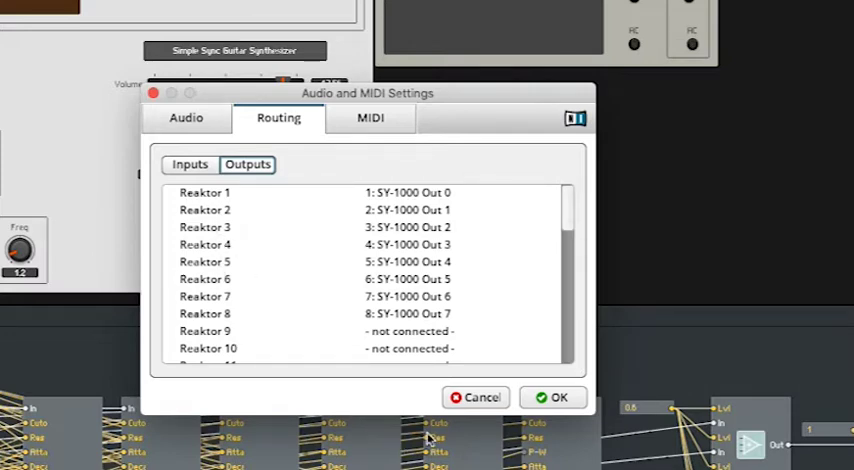
mouse_move(439, 430)
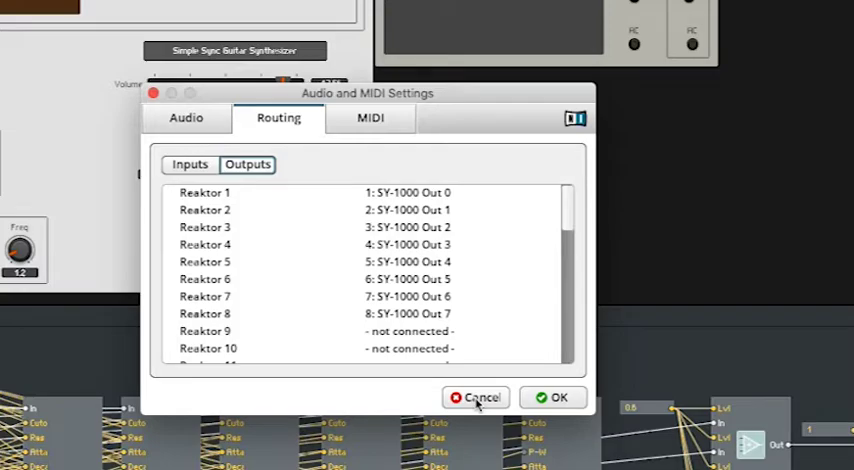
left_click(476, 397)
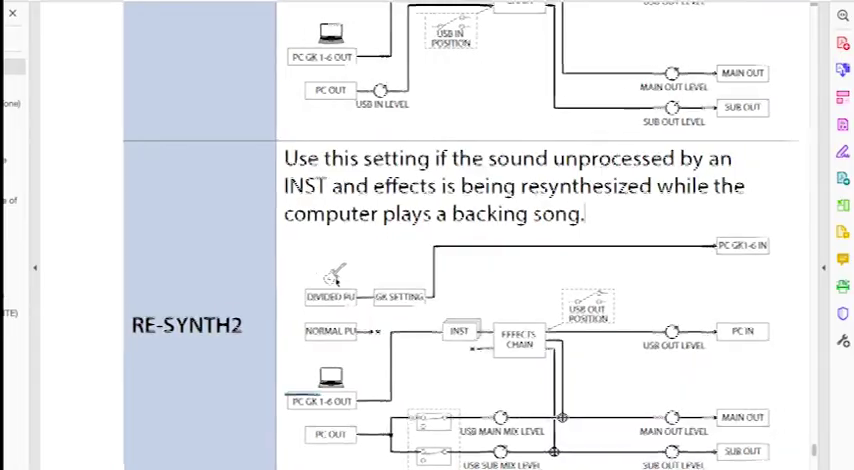
Scroll the manual's Audio Routing table through the RE-SYNTH1, MIX and STANDARD diagrams.
scroll("down", 3)
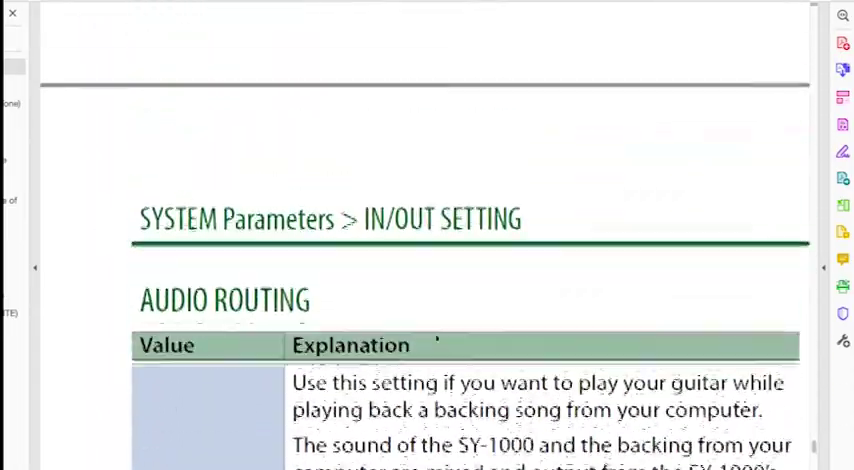
scroll("down", 3)
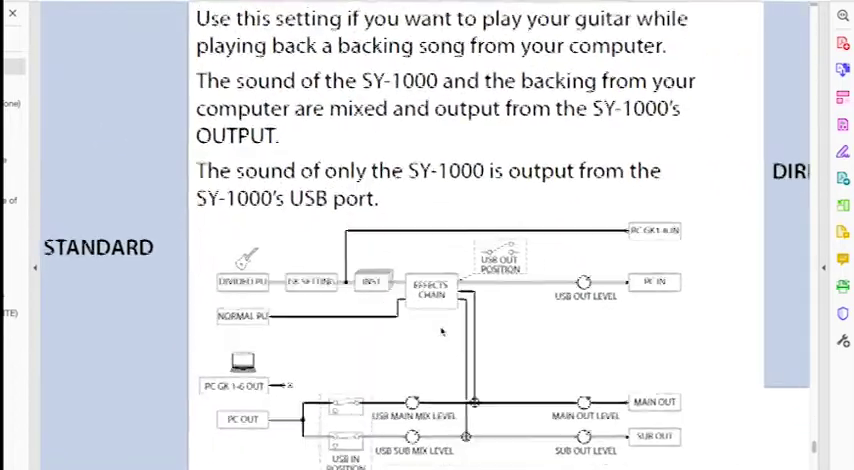
scroll("down", 3)
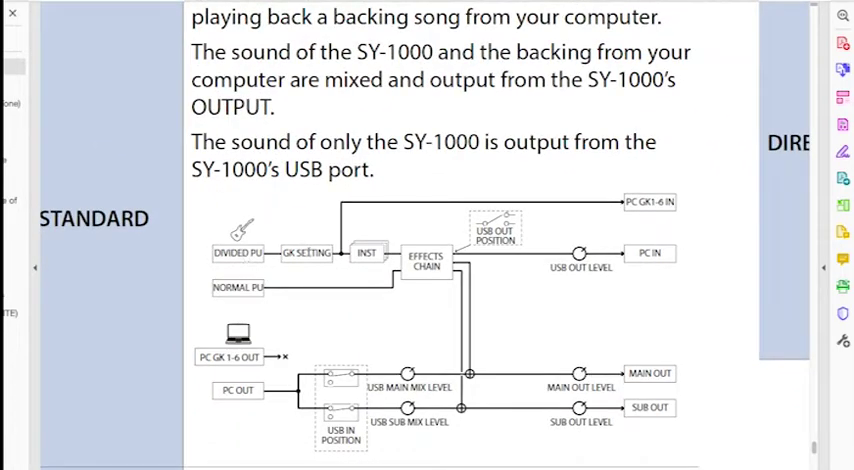
scroll("down", 3)
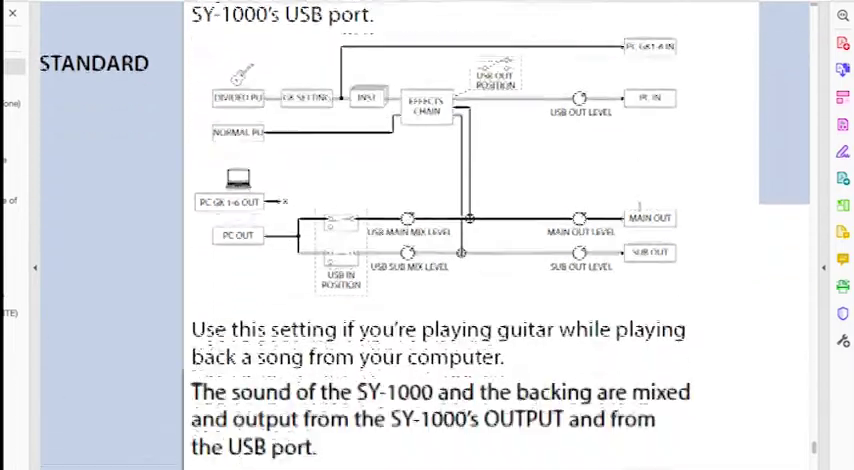
scroll("down", 3)
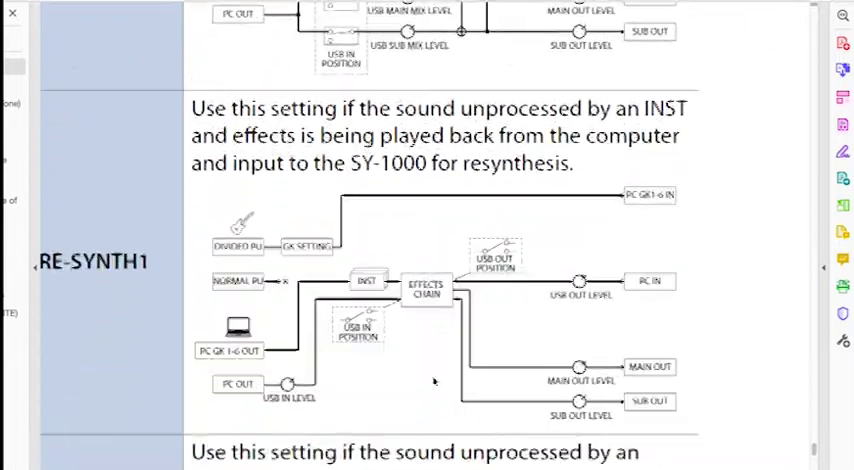
scroll("down", 3)
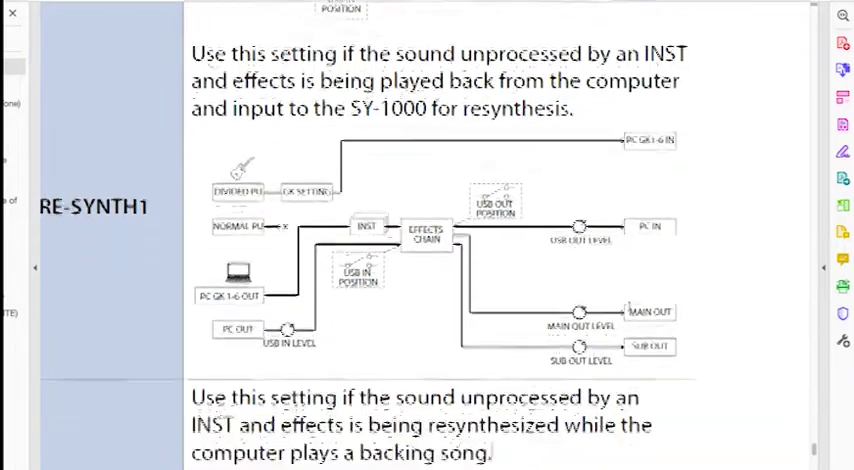
scroll("down", 3)
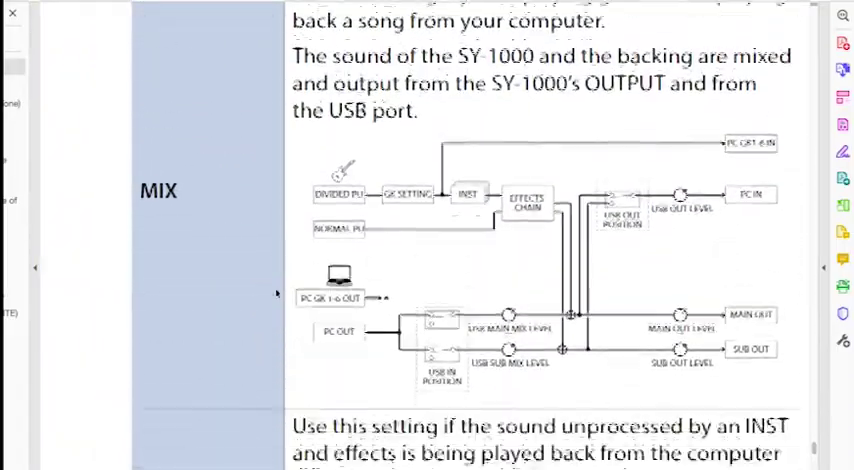
scroll("down", 3)
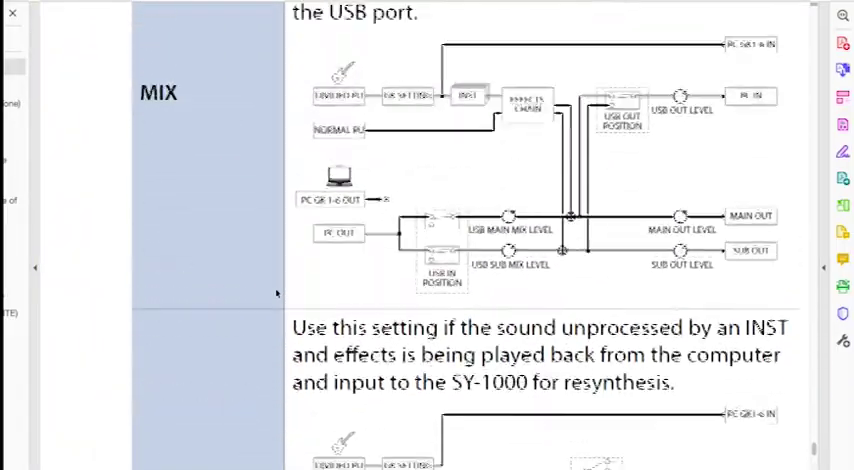
scroll("down", 3)
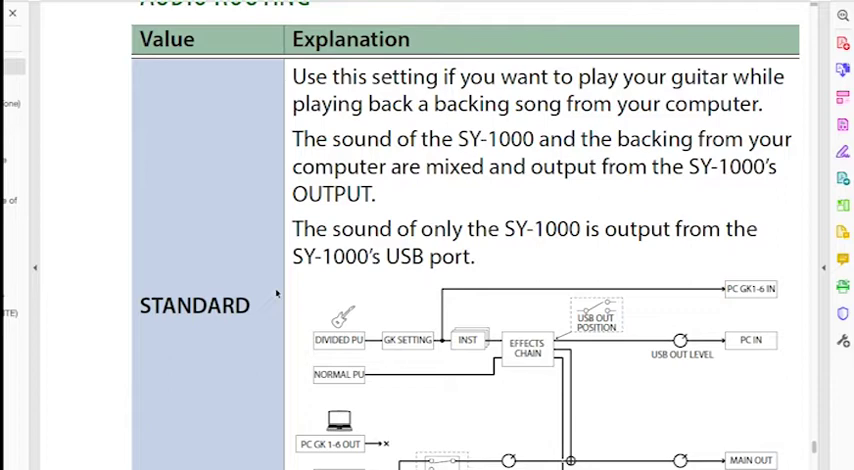
mouse_move(277, 305)
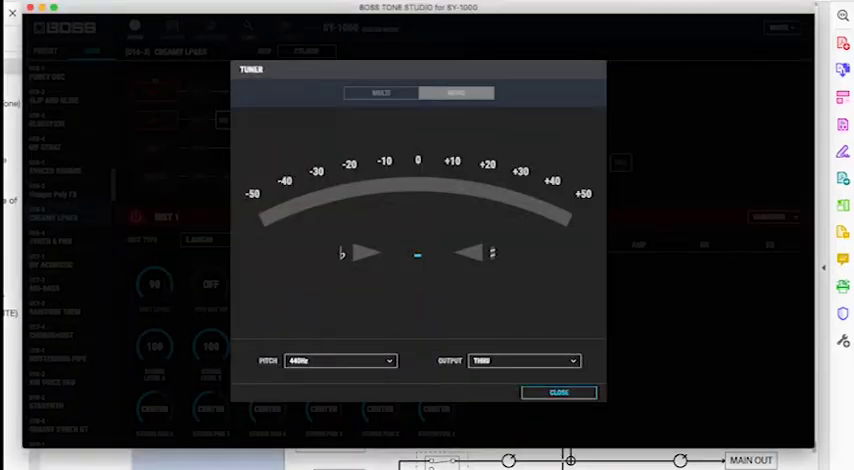
Dismiss the Tuner and inspect USB Setting's Audio Routing modes, currently RE-SYNTH2.
left_click(558, 391)
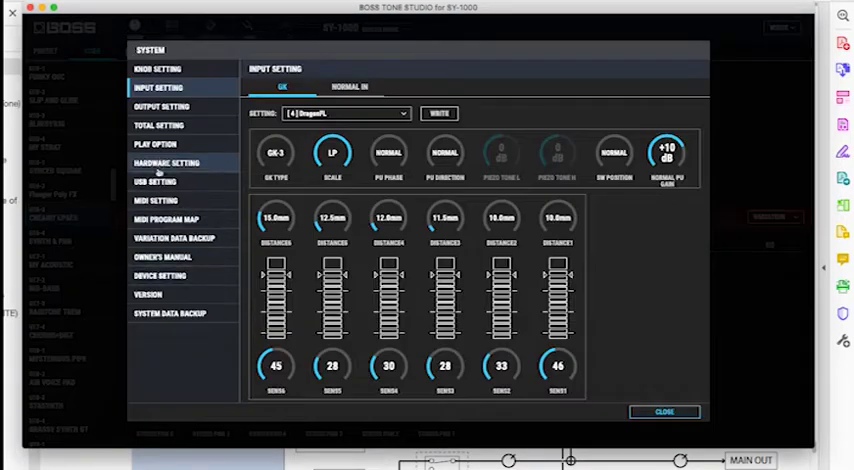
left_click(156, 180)
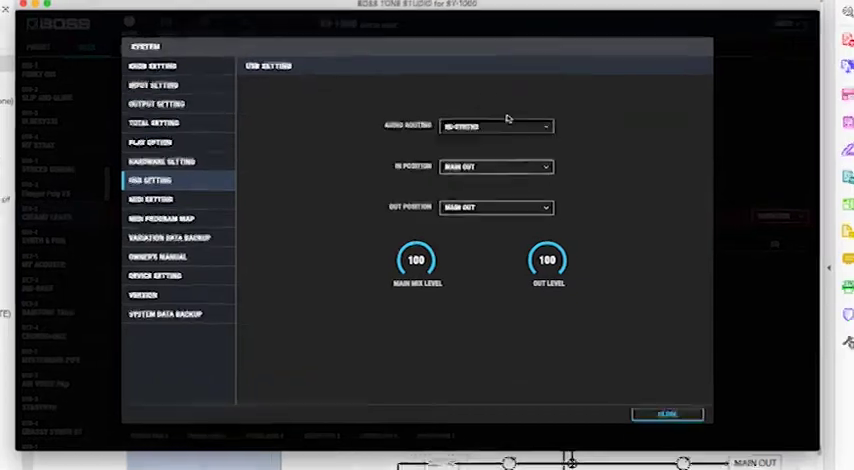
left_click(495, 125)
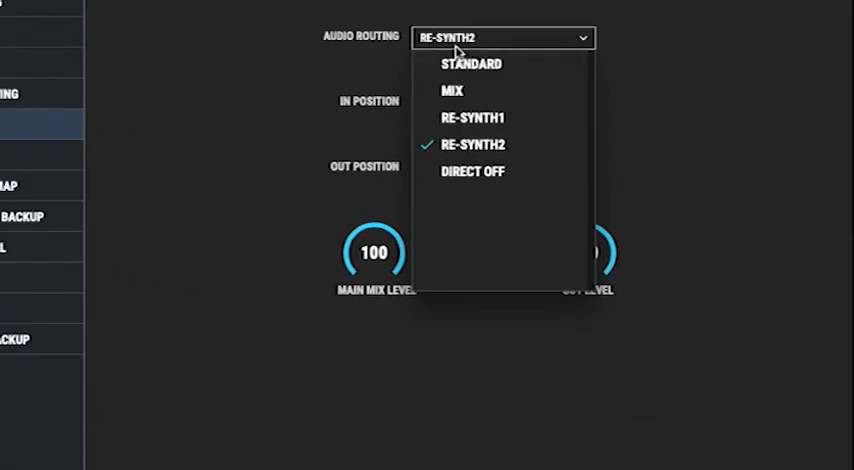
left_click(468, 64)
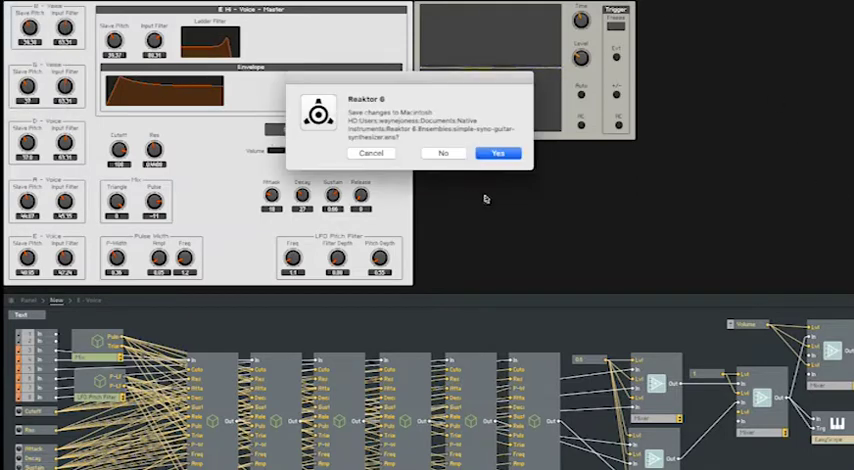
Answer the save prompt for simple-sync-guitar-synthesizer.ens to start a new ensemble.
left_click(501, 153)
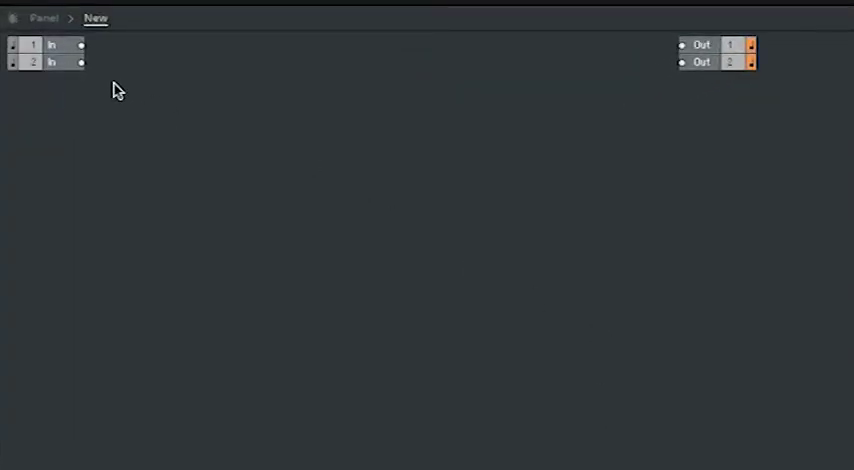
mouse_move(181, 182)
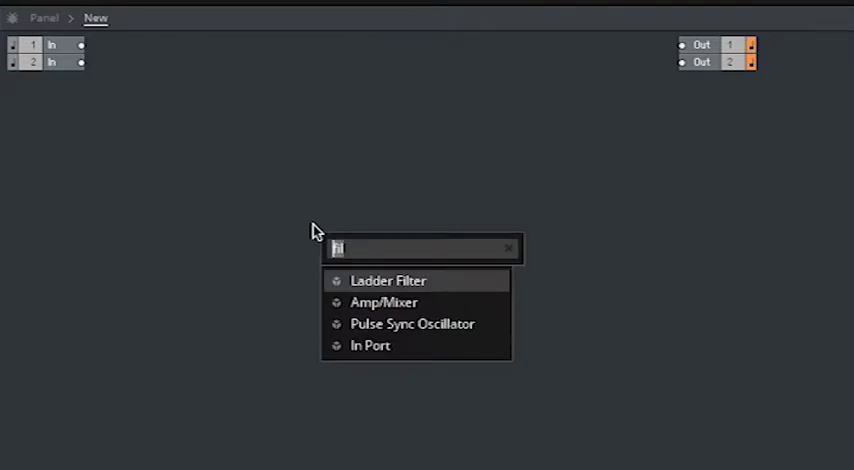
Insert In Port modules via the 'por' search and line them up beneath ports 1 and 2.
type("por")
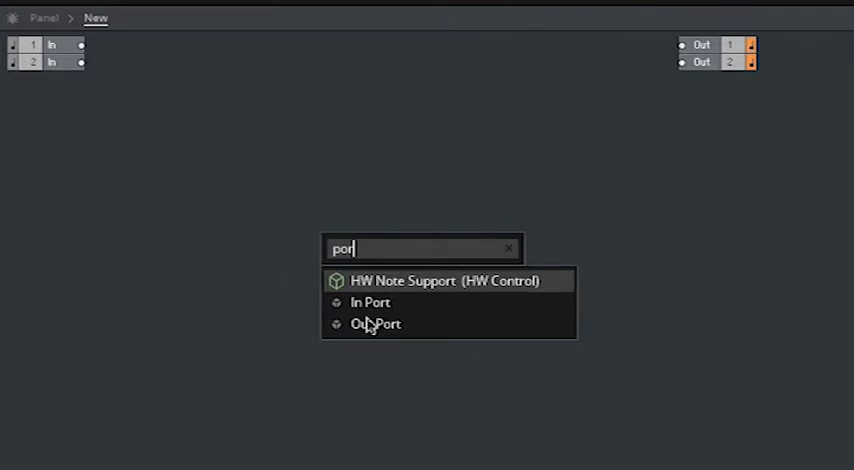
mouse_move(393, 306)
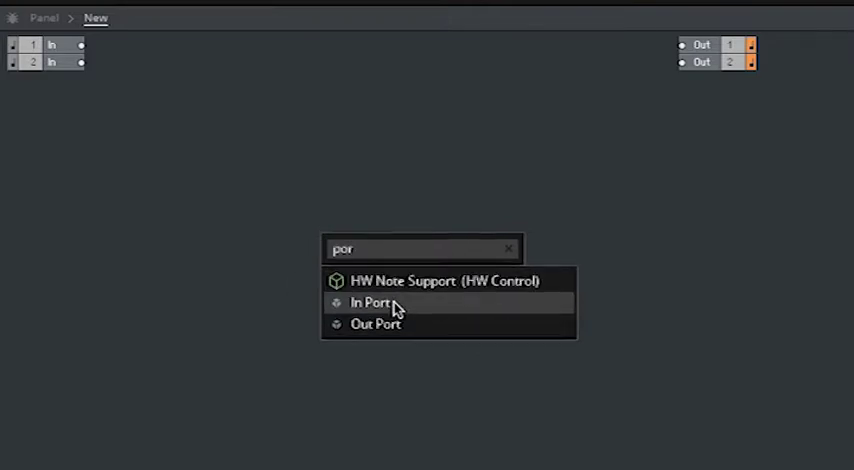
left_click(372, 302)
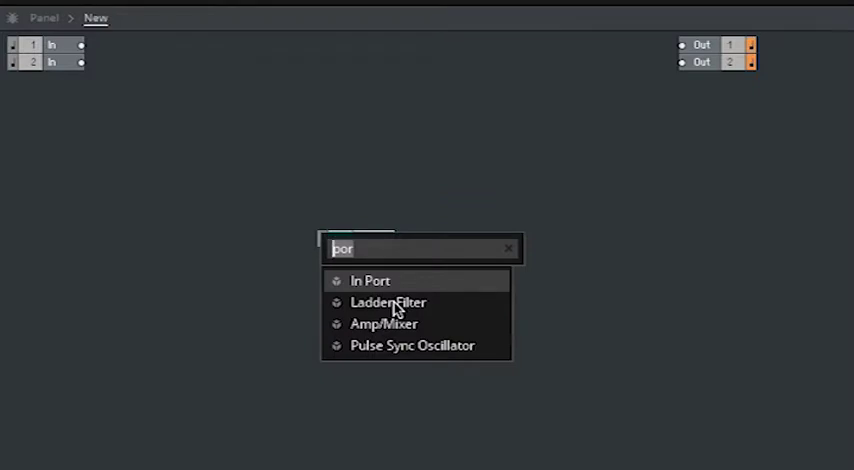
left_click(370, 280)
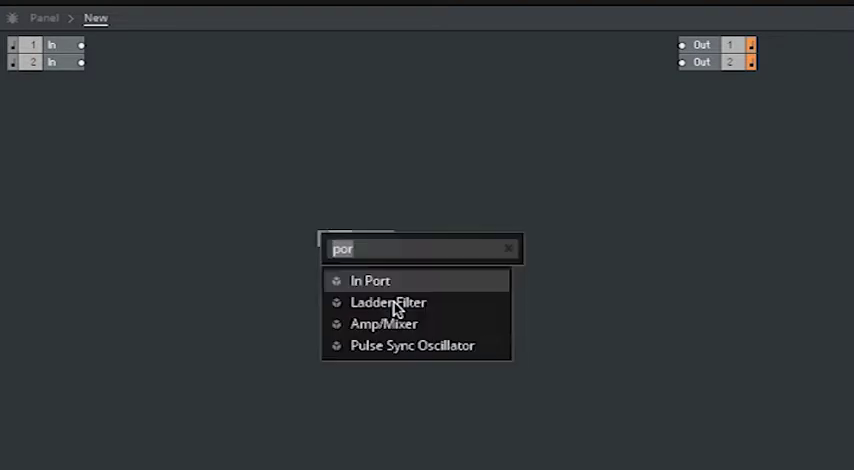
left_click(370, 280)
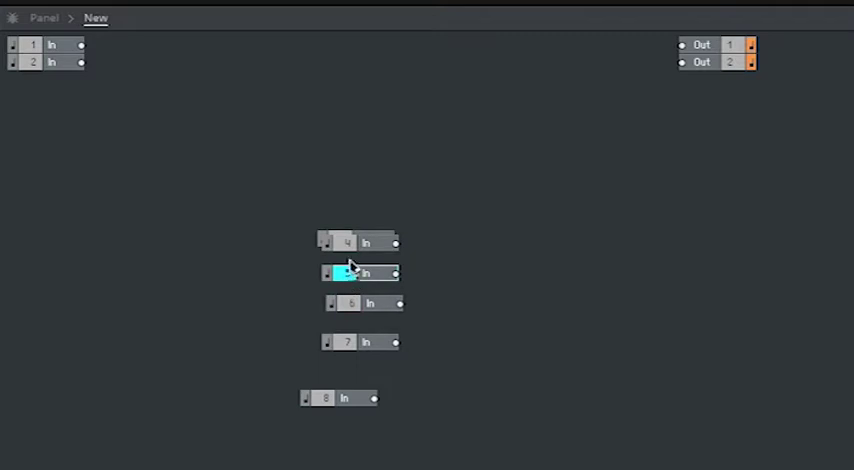
left_click_drag(348, 273, 205, 170)
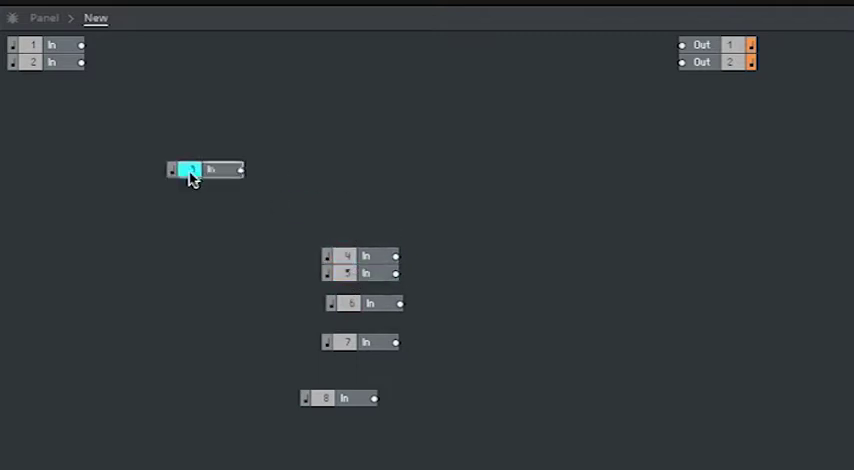
left_click_drag(190, 170, 45, 79)
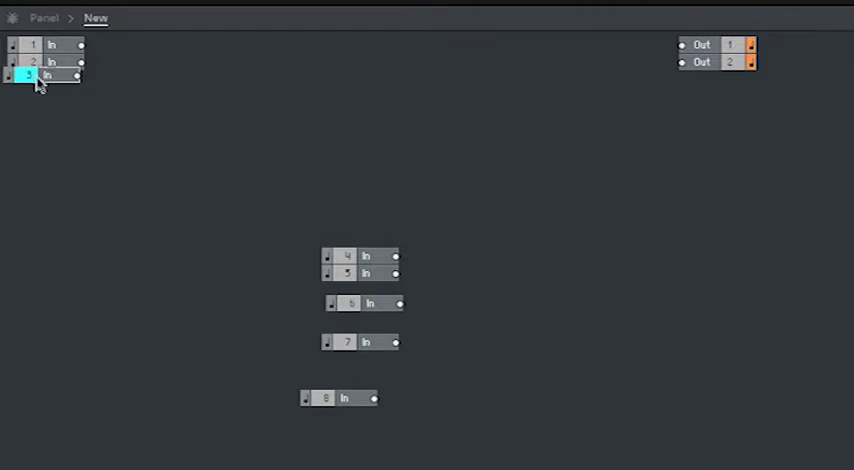
mouse_move(356, 272)
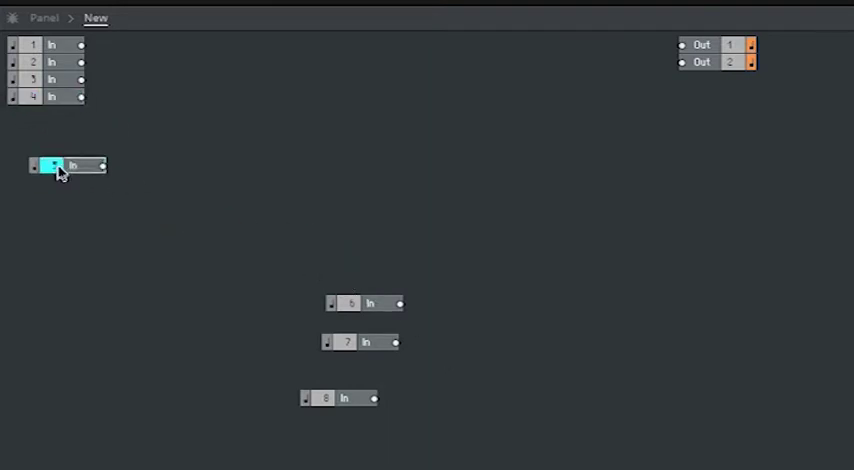
left_click_drag(65, 165, 47, 114)
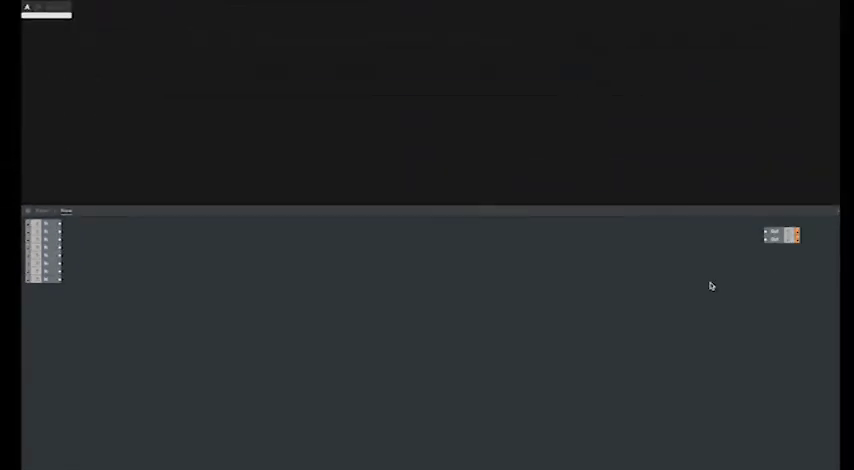
mouse_move(443, 293)
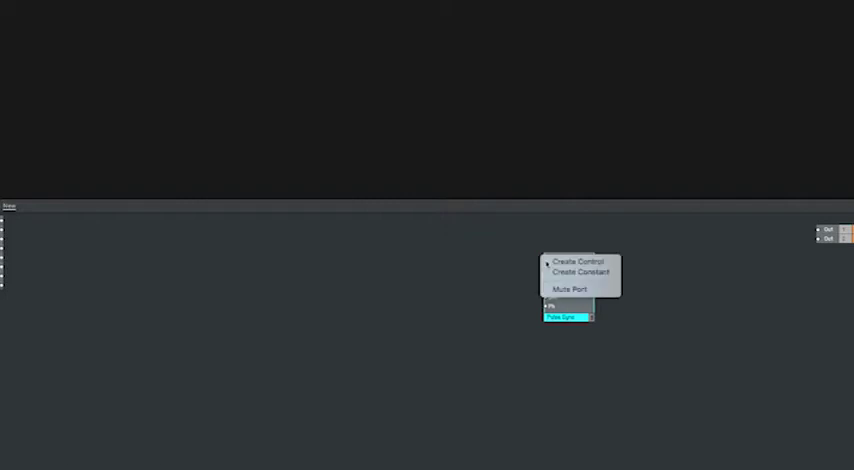
mouse_move(577, 257)
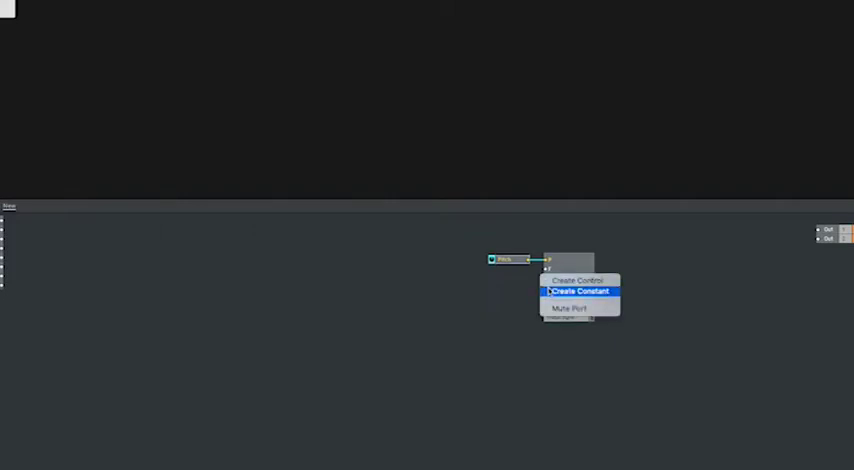
Create a constant on the Pulse Sync oscillator's input and drag it into position.
left_click(578, 290)
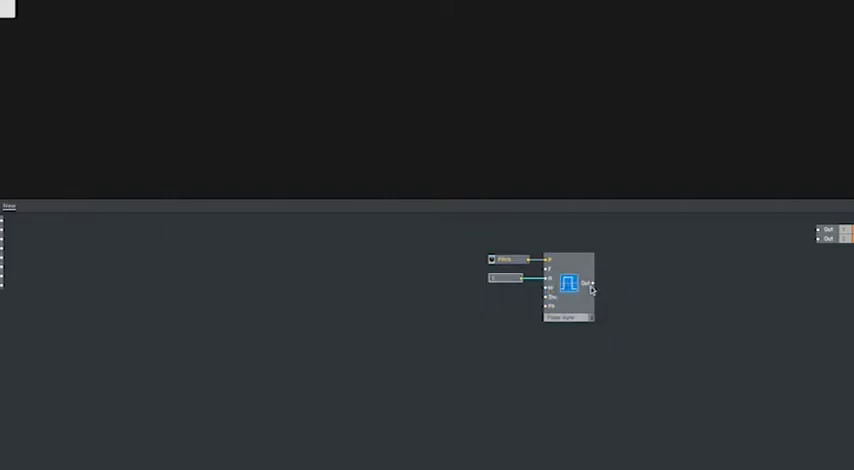
left_click_drag(588, 284, 784, 243)
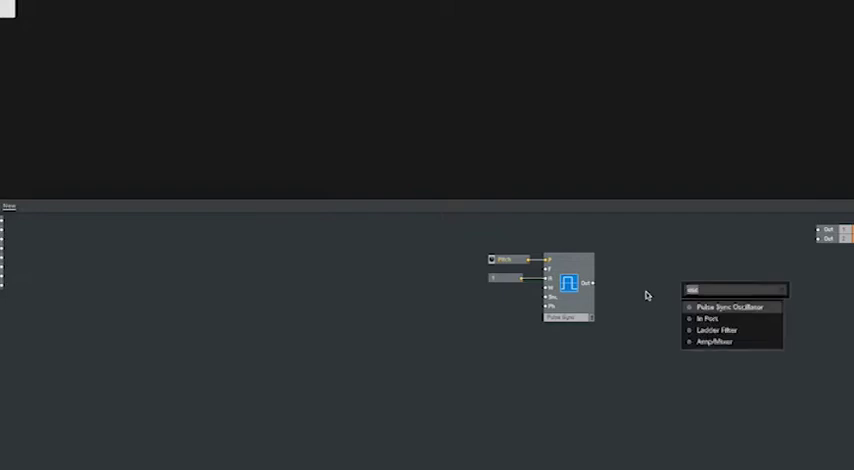
Add an Amp/Mixer fed by the oscillator output, with a Level control on Lvl.
type("mix")
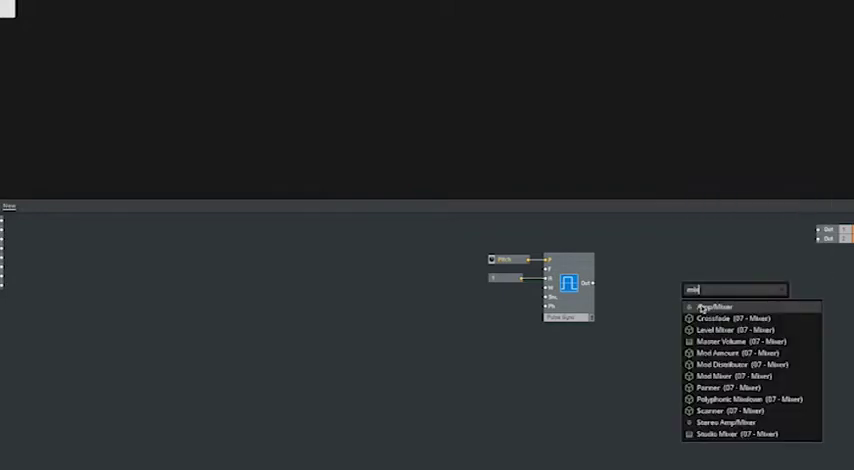
left_click(724, 305)
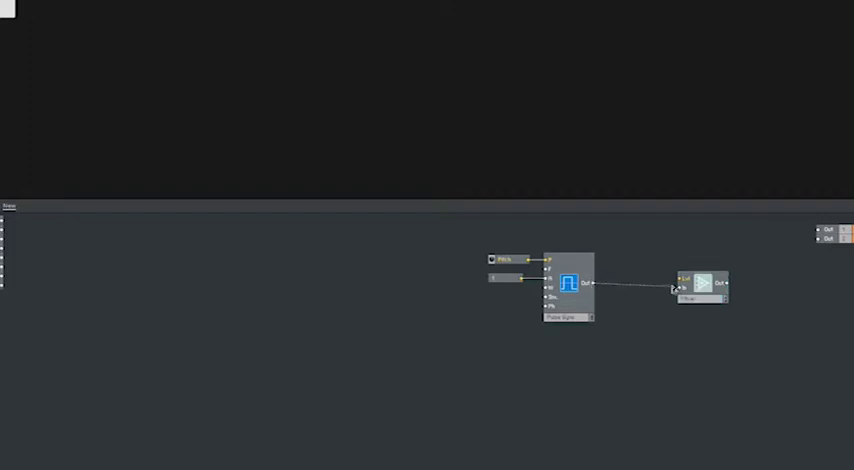
left_click(699, 286)
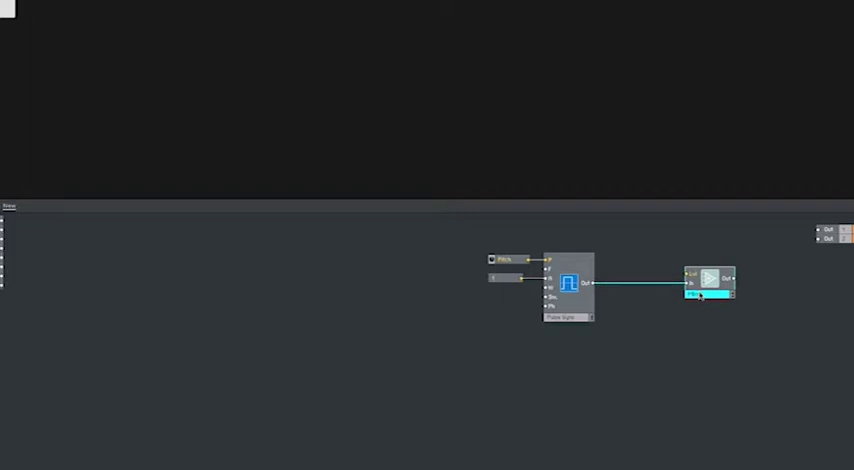
left_click_drag(710, 283, 738, 283)
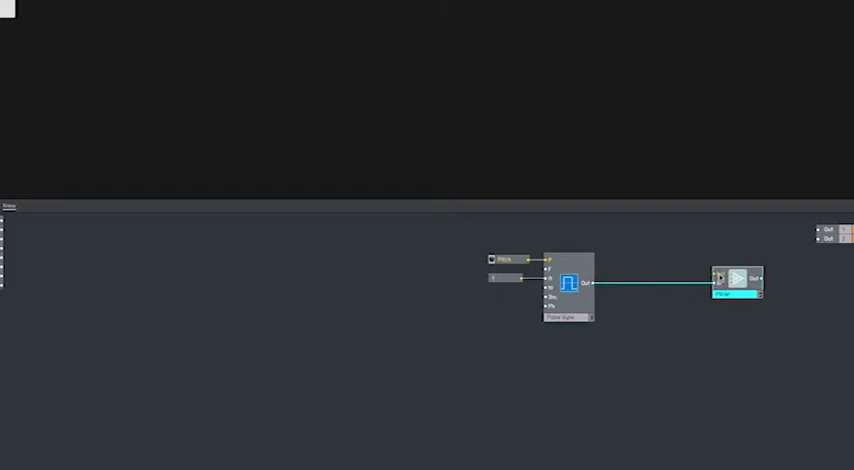
right_click(718, 278)
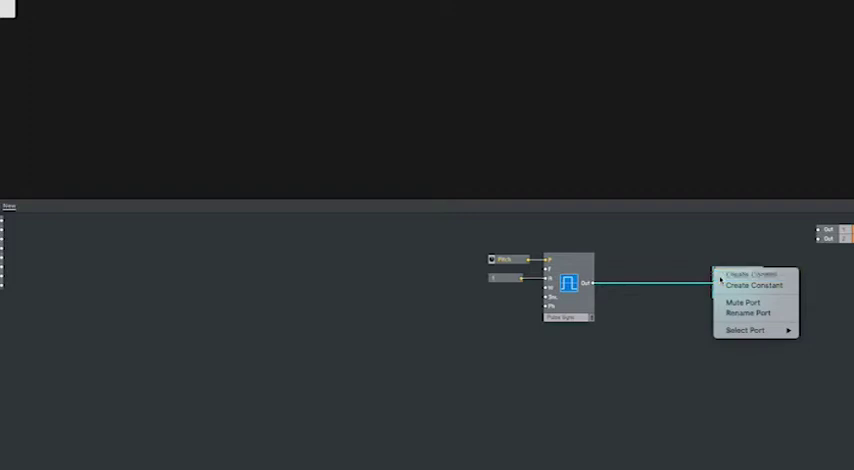
left_click(752, 285)
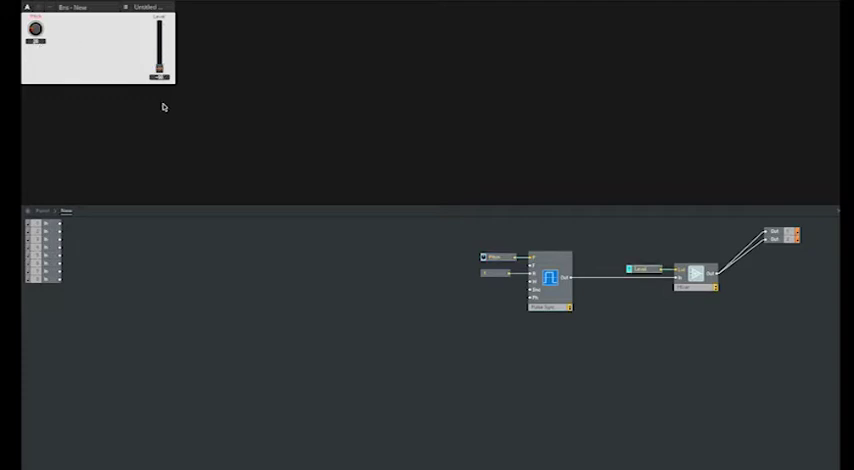
mouse_move(460, 228)
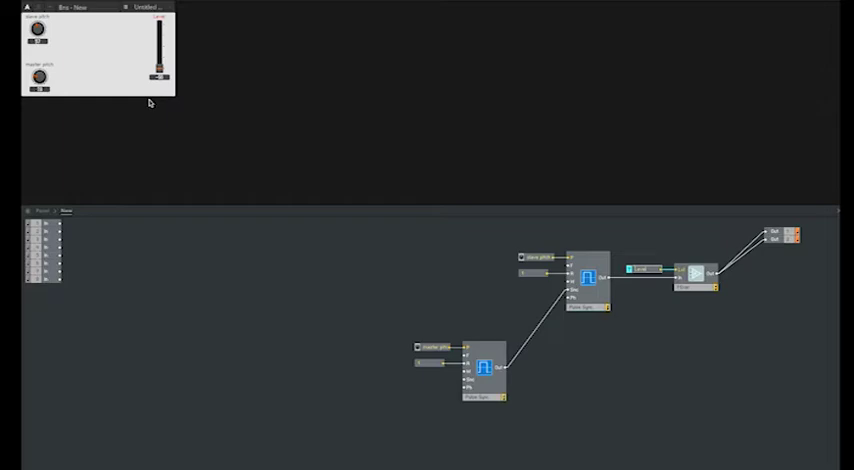
mouse_move(146, 90)
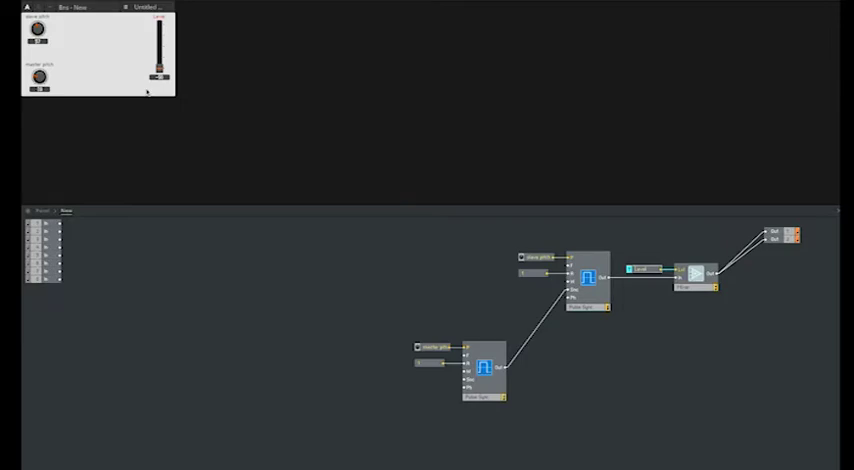
mouse_move(125, 107)
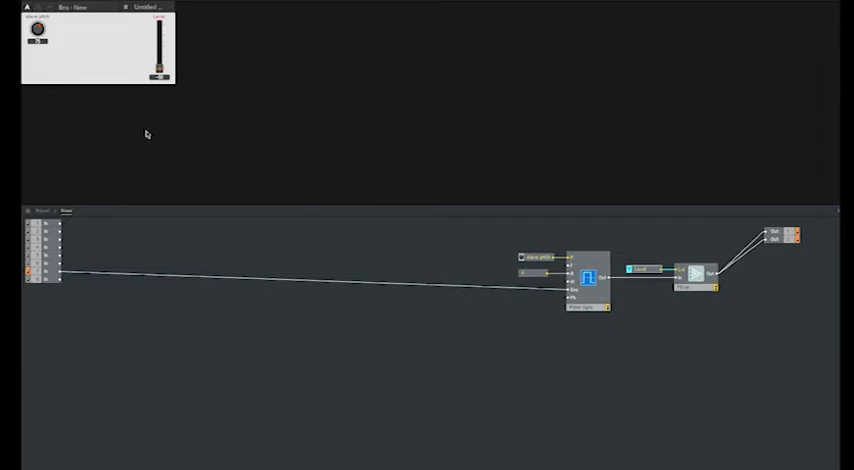
mouse_move(347, 289)
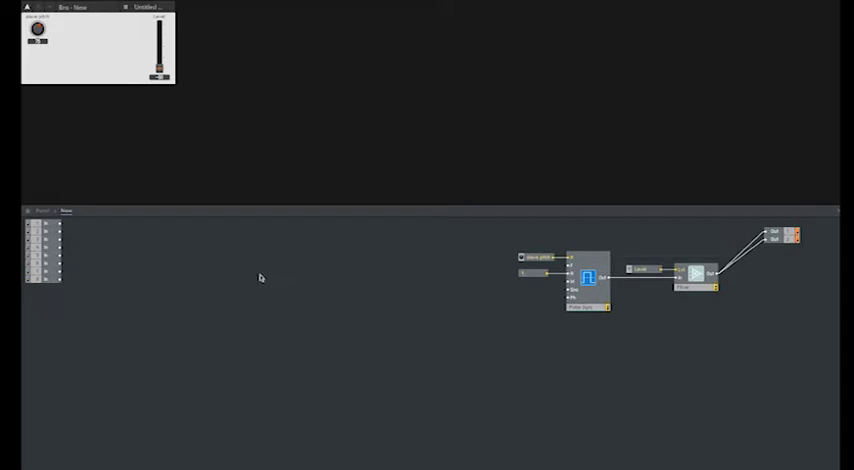
mouse_move(259, 279)
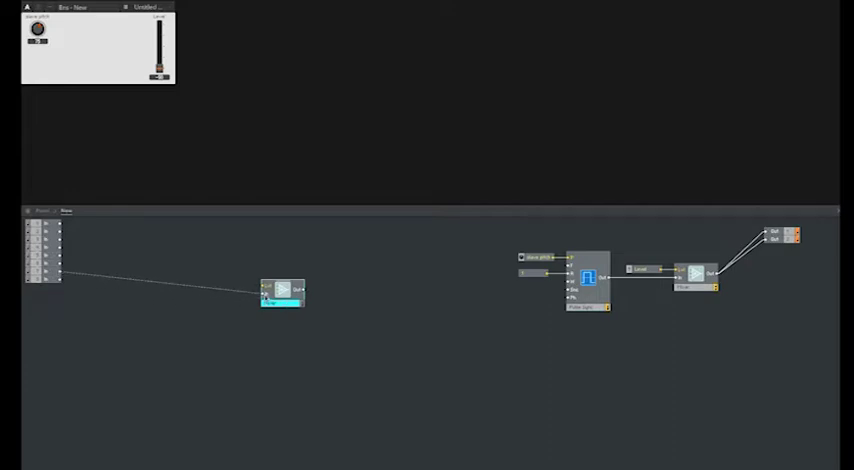
Create a constant for the new mixer's Lvl input.
right_click(264, 286)
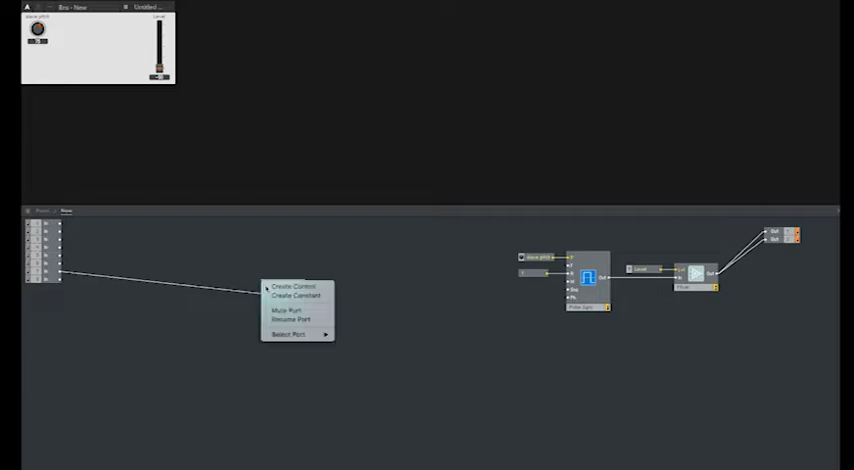
mouse_move(297, 296)
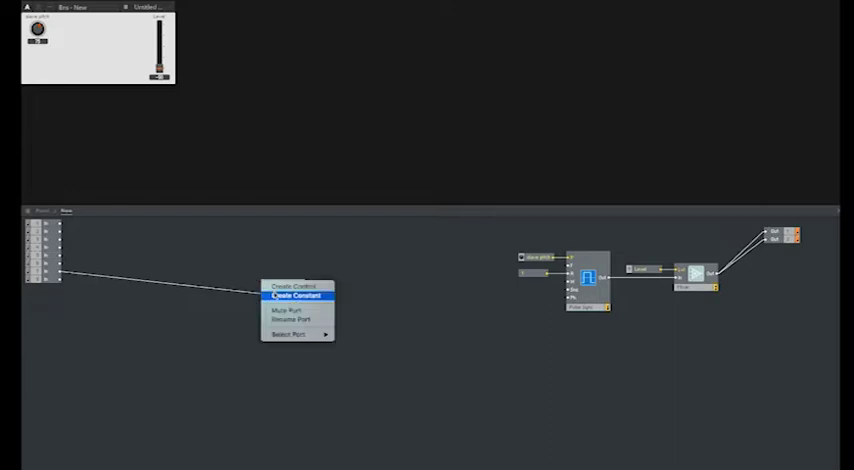
left_click(290, 298)
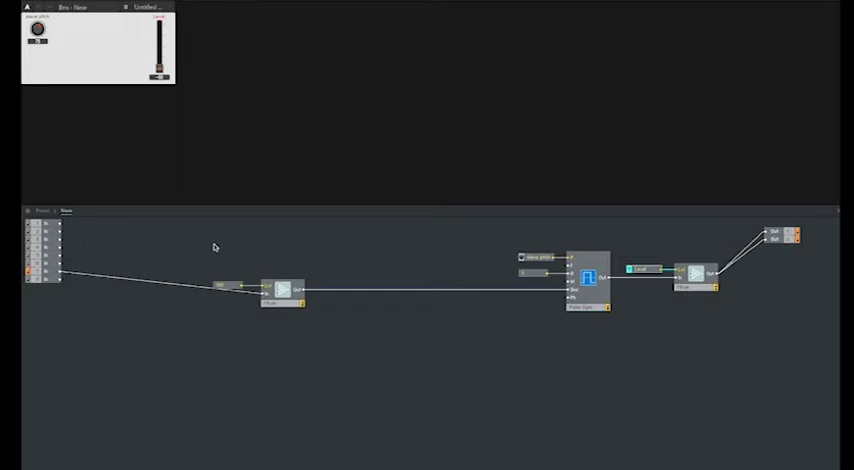
mouse_move(470, 334)
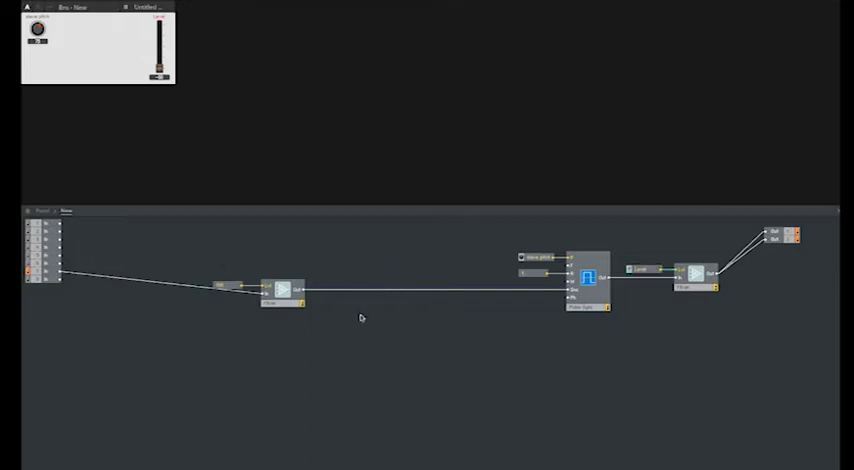
mouse_move(358, 320)
type("fil")
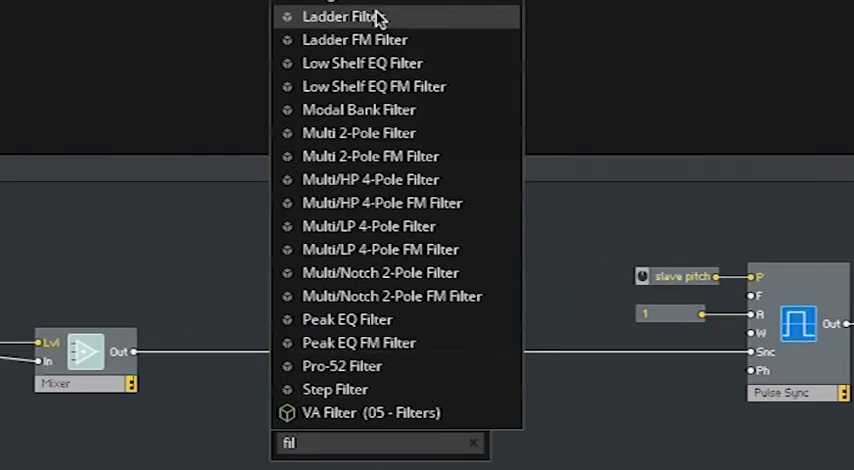
Add a Ladder Filter between mixer and oscillator, wiring the mixer output into its input.
left_click(345, 16)
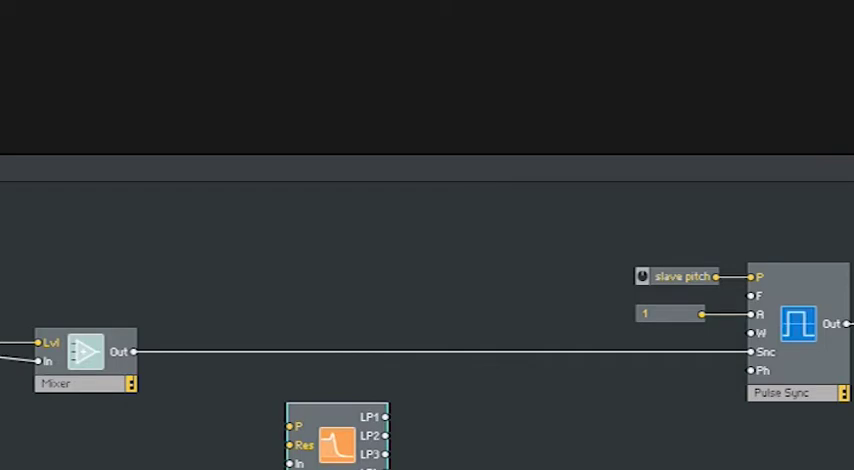
left_click_drag(330, 440, 380, 415)
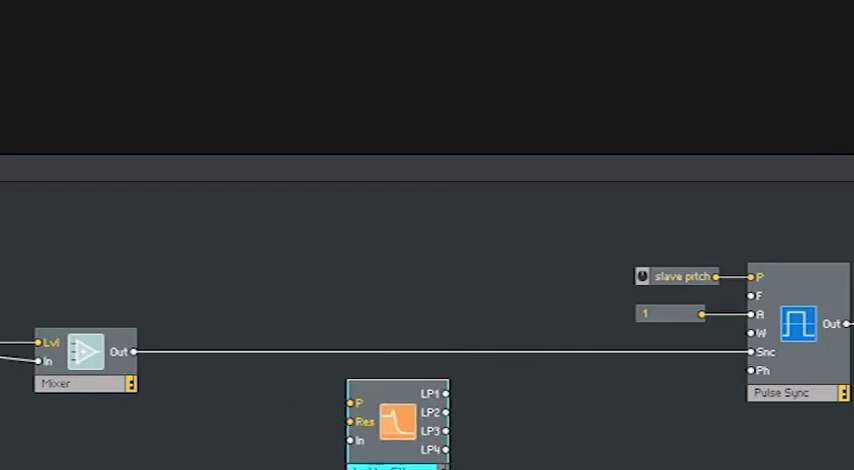
mouse_move(272, 455)
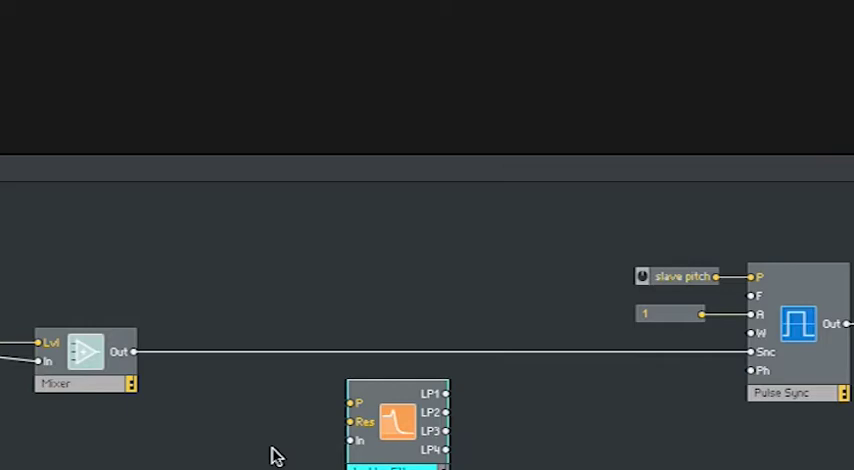
mouse_move(137, 364)
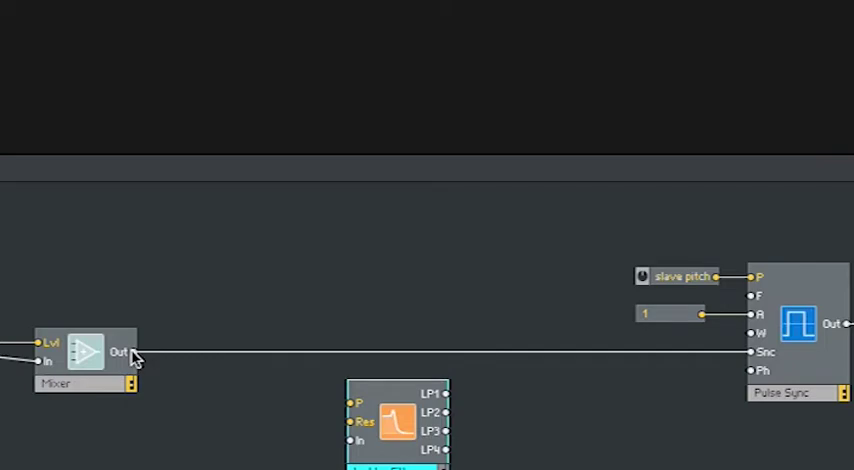
left_click_drag(131, 351, 352, 440)
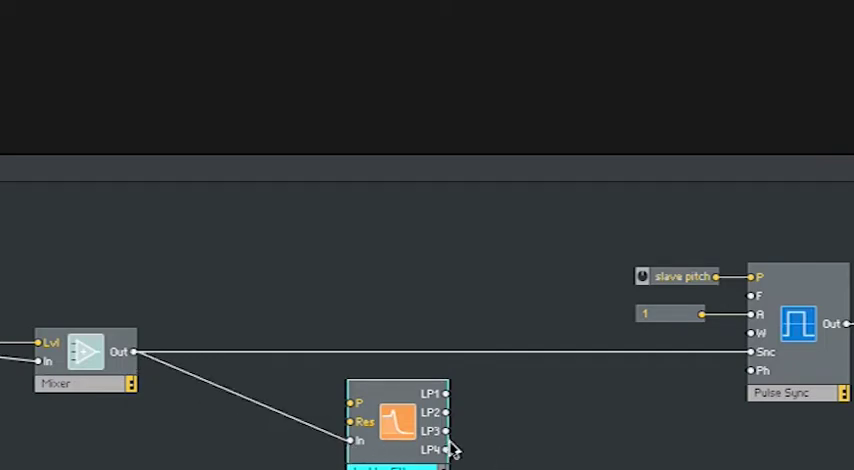
mouse_move(468, 450)
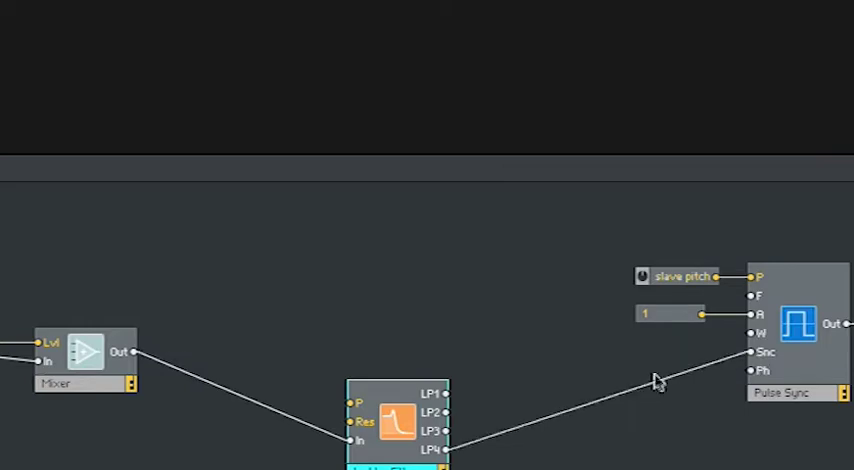
mouse_move(360, 407)
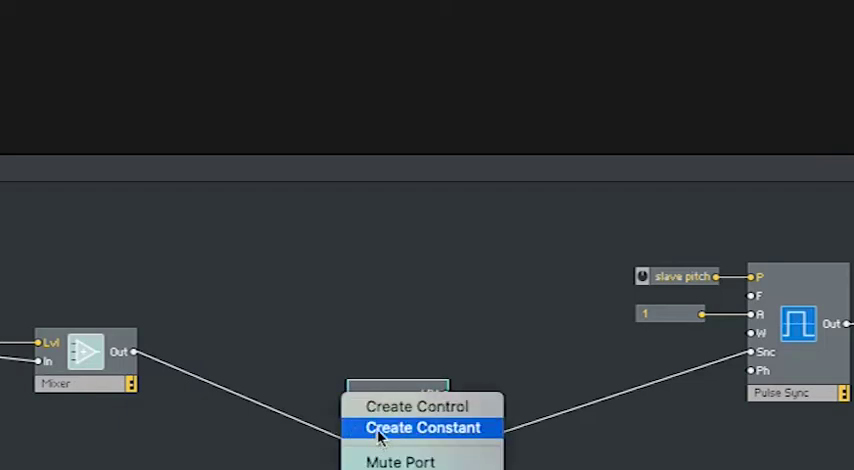
Create a constant on a Ladder Filter input port via its context menu.
left_click(421, 427)
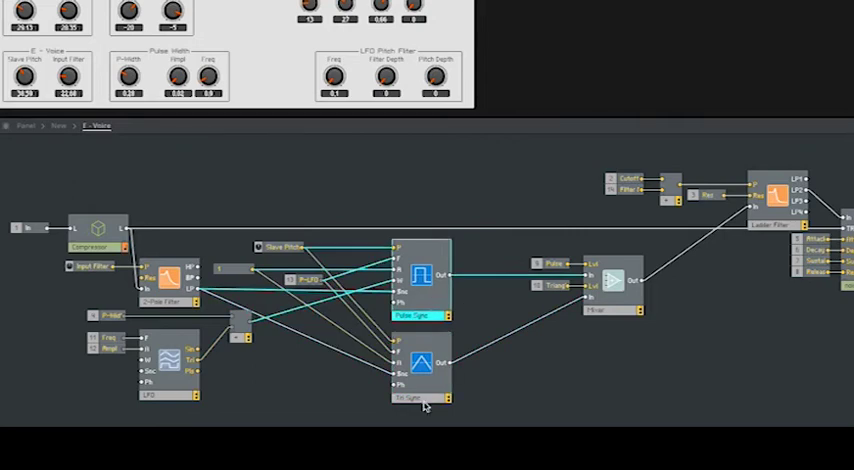
mouse_move(430, 390)
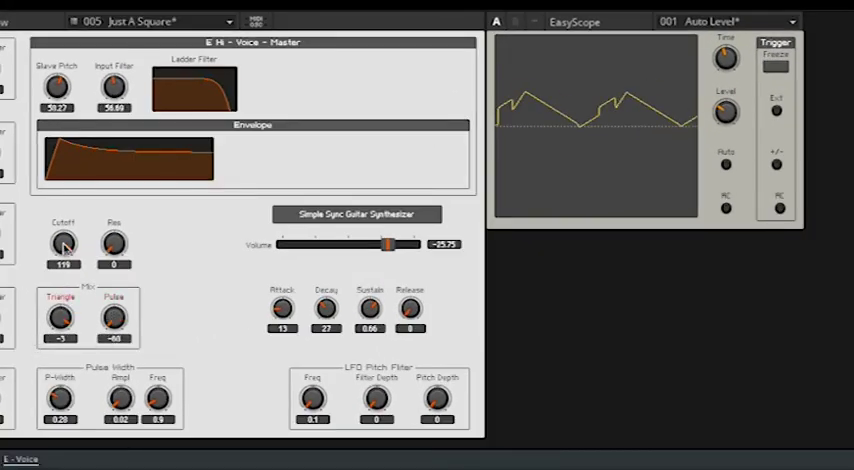
Turn the Cutoff knob up to 120 on the synth panel.
left_click_drag(62, 240, 62, 235)
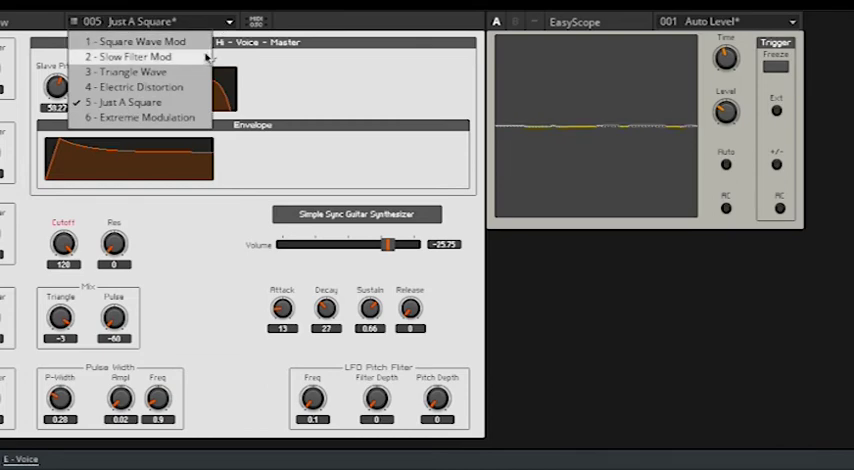
Load snapshot 6 Extreme Modulation, then switch to snapshot 4 Electric Distortion.
left_click(137, 56)
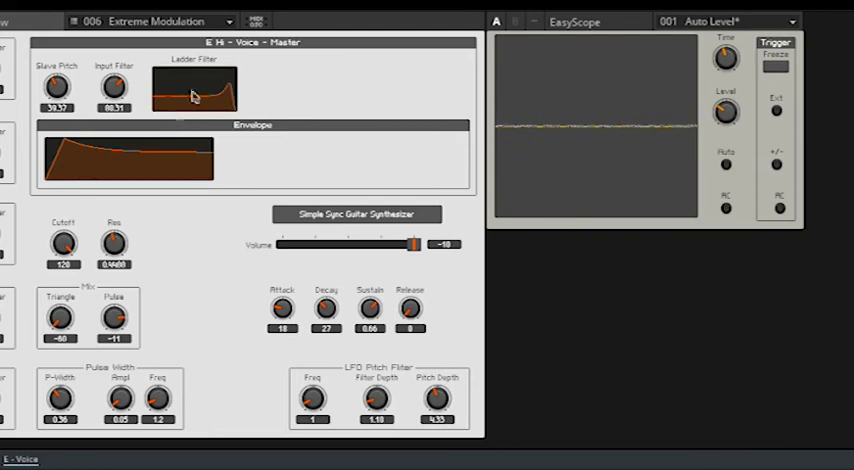
left_click(175, 22)
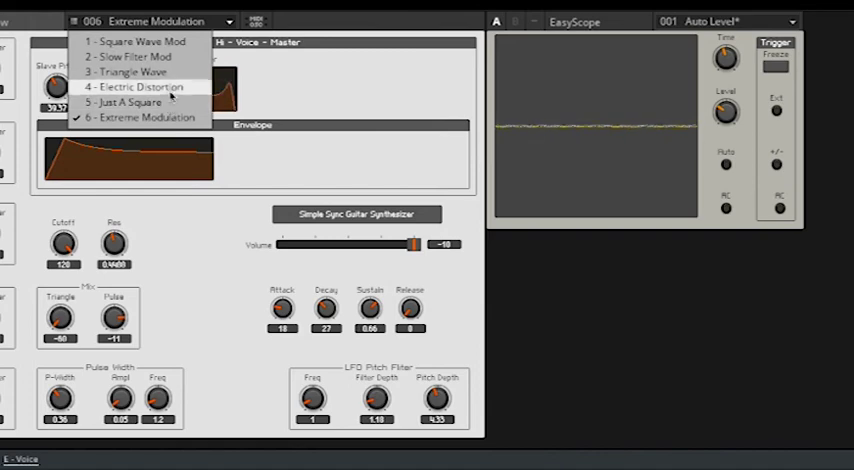
left_click(137, 97)
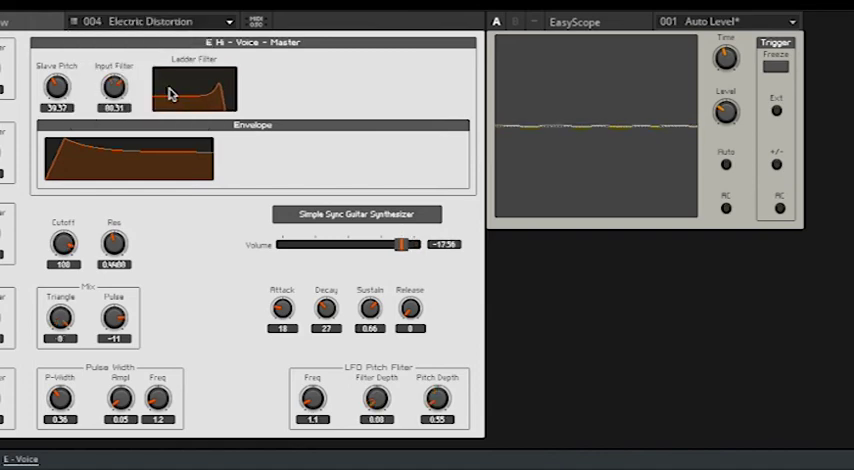